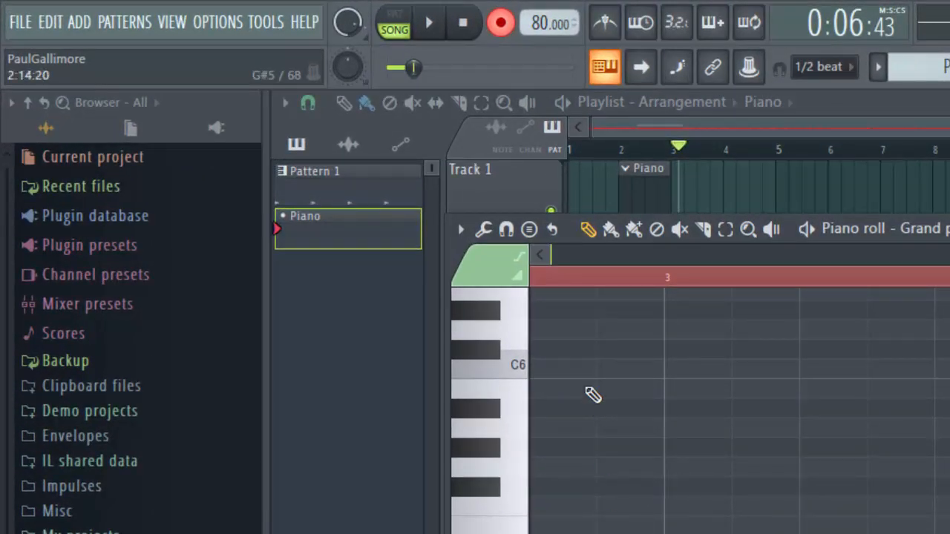
- Adjust the piano roll's snap resolution from the snap dropdown
{"action": "left_click", "coordinate": [505, 229]}
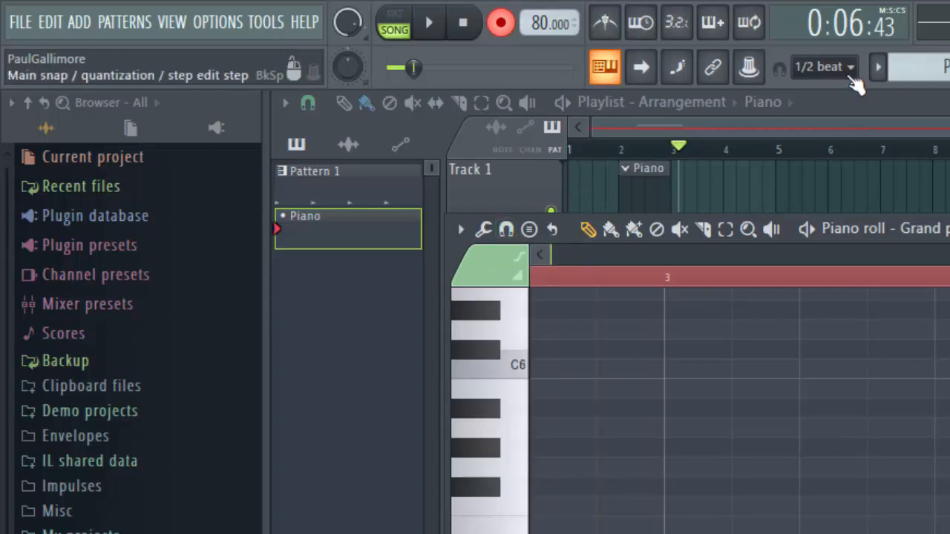
{"action": "mouse_move", "coordinate": [814, 89]}
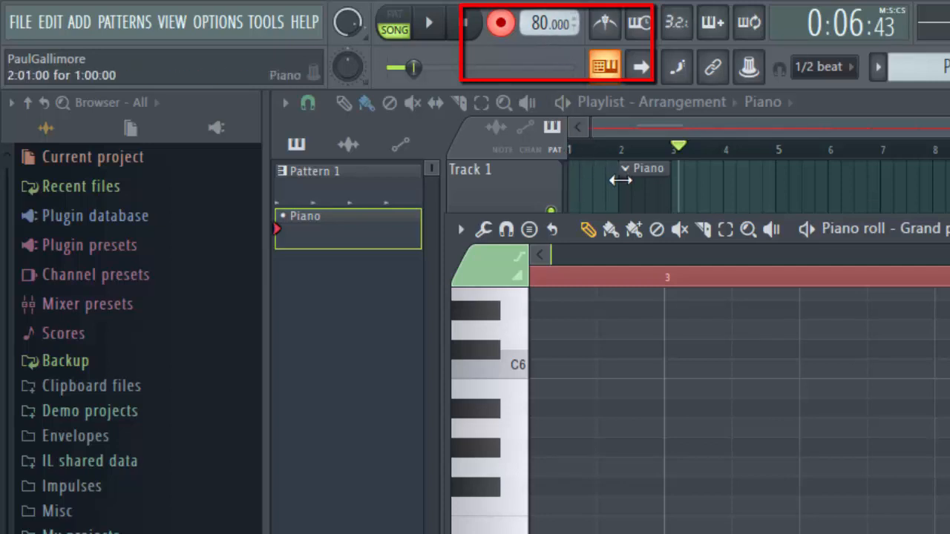
{"action": "mouse_move", "coordinate": [639, 184]}
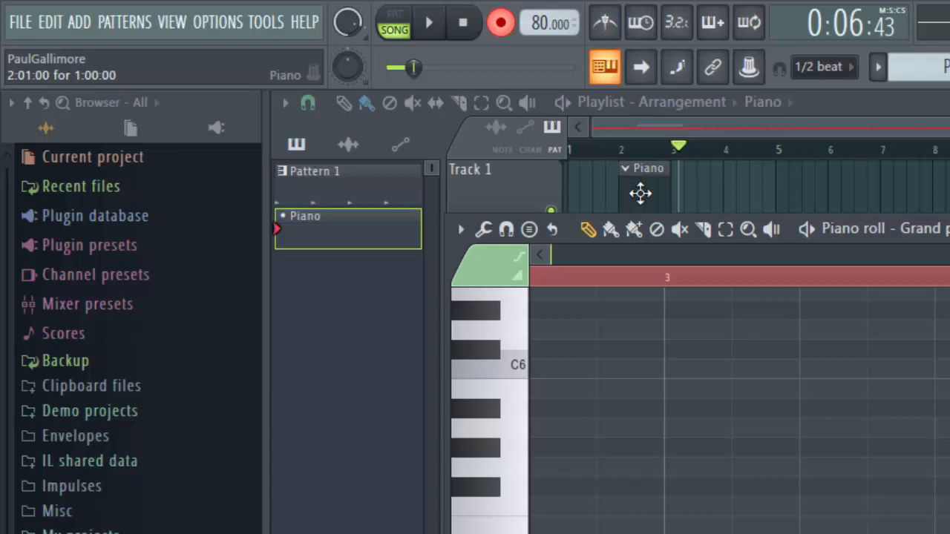
{"action": "left_click", "coordinate": [655, 228]}
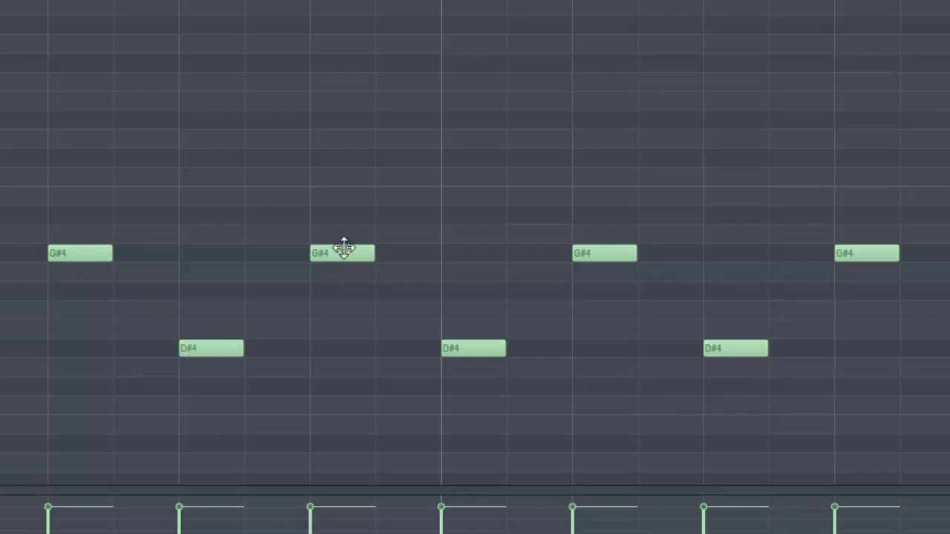
{"action": "mouse_move", "coordinate": [142, 262]}
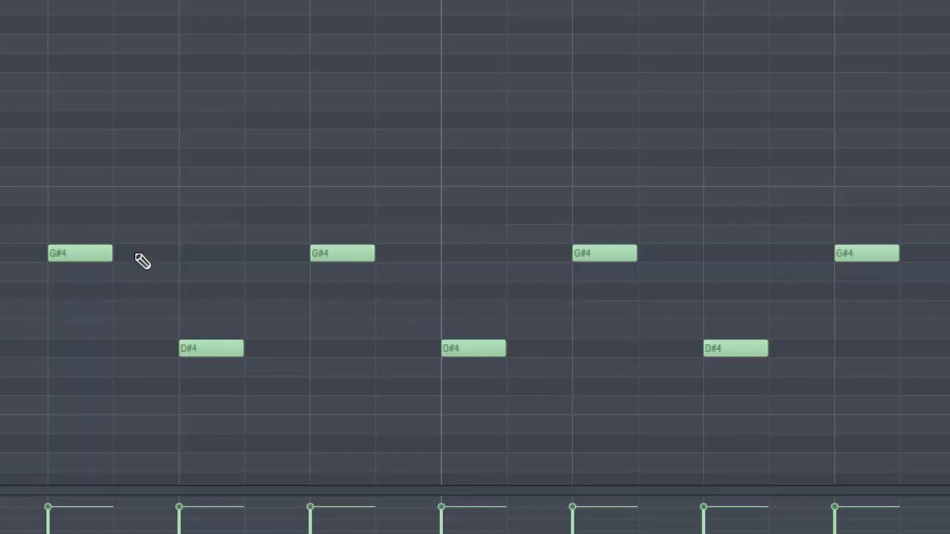
{"action": "mouse_move", "coordinate": [98, 255]}
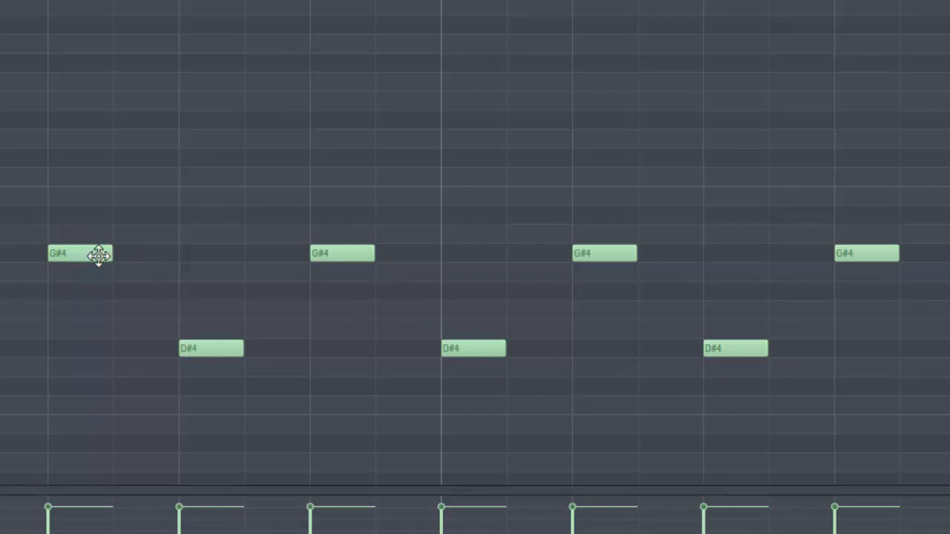
{"action": "mouse_move", "coordinate": [60, 74]}
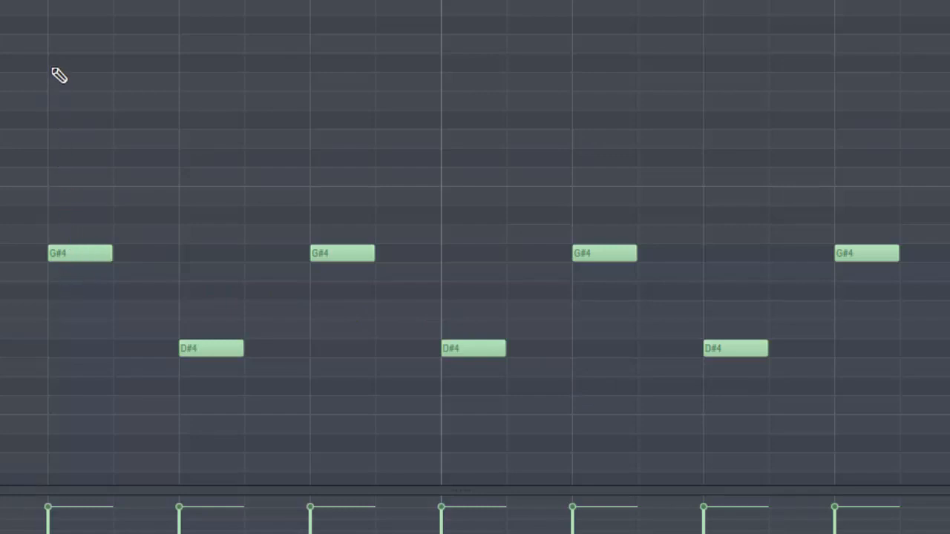
{"action": "mouse_move", "coordinate": [198, 413]}
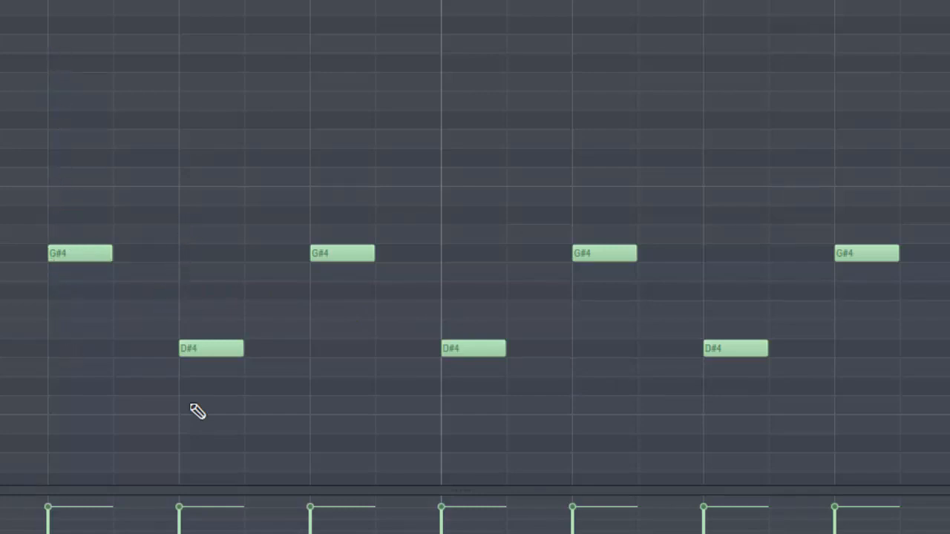
{"action": "mouse_move", "coordinate": [606, 368]}
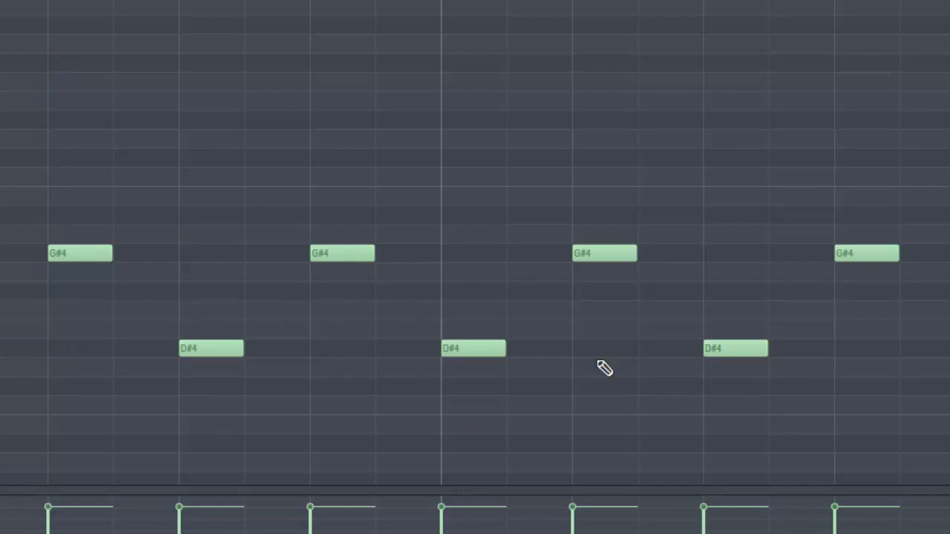
{"action": "mouse_move", "coordinate": [665, 360]}
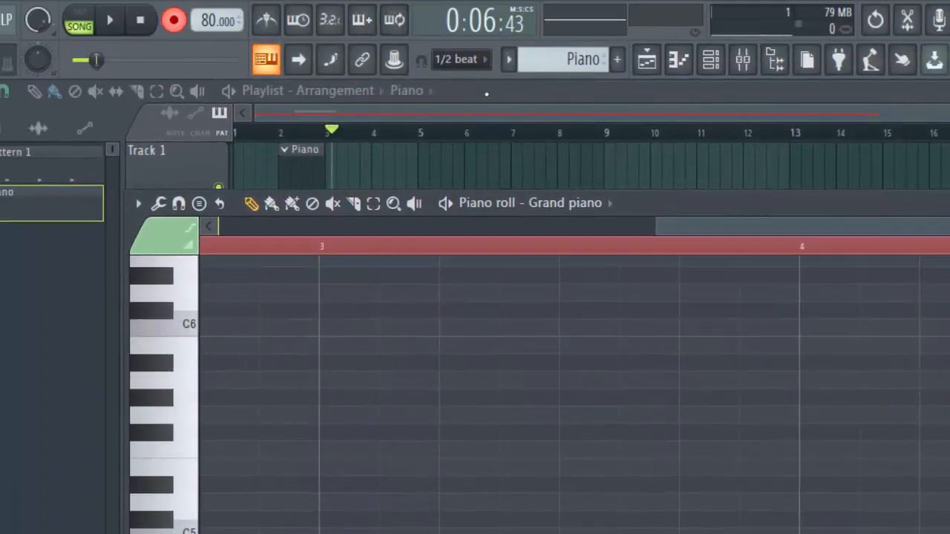
{"action": "left_click", "coordinate": [457, 59]}
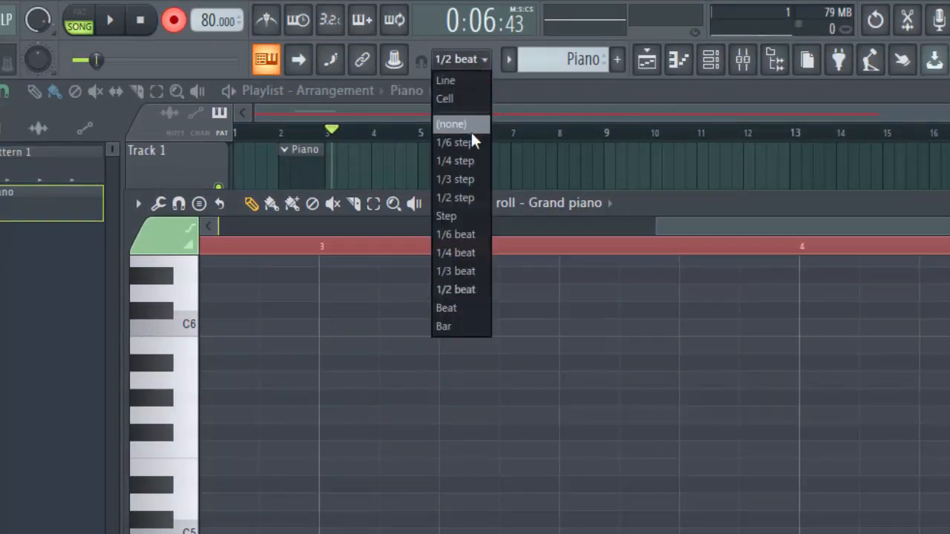
{"action": "mouse_move", "coordinate": [463, 143]}
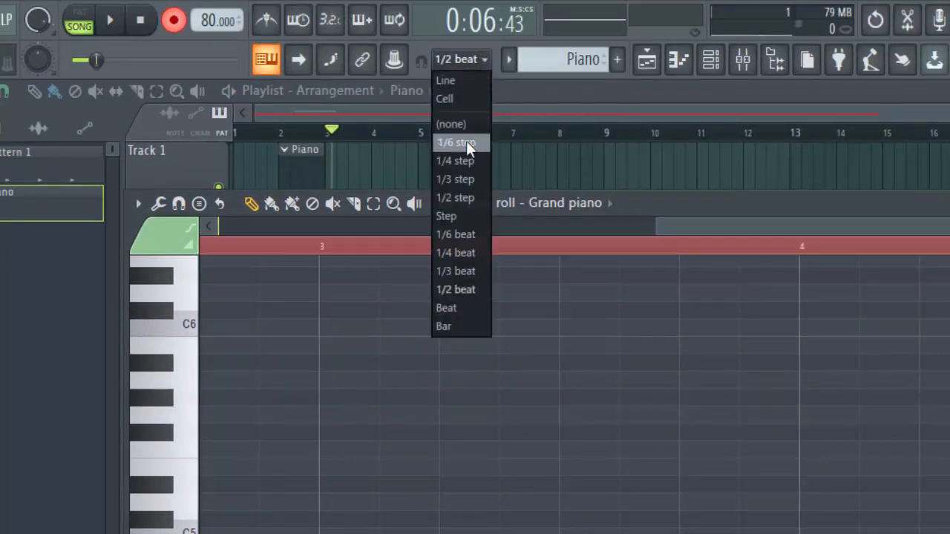
{"action": "left_click", "coordinate": [456, 142]}
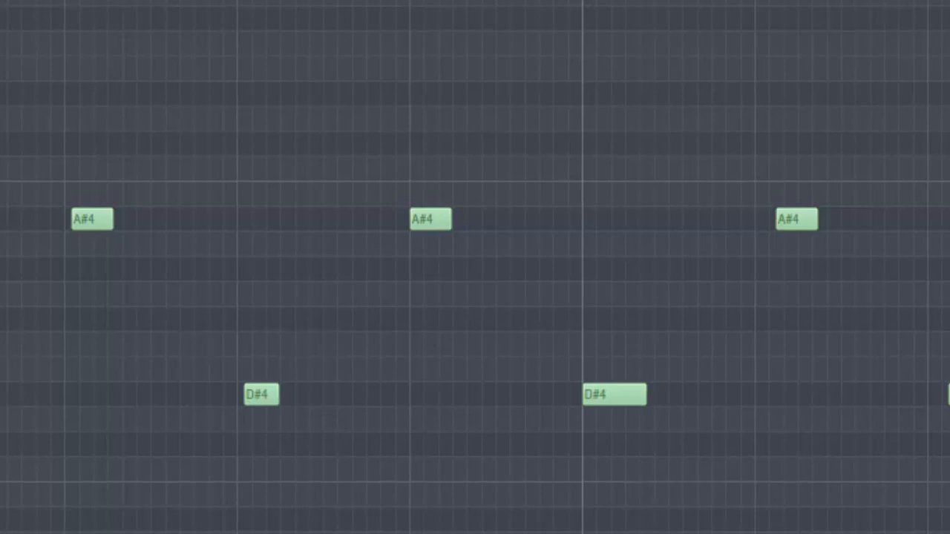
{"action": "mouse_move", "coordinate": [190, 125]}
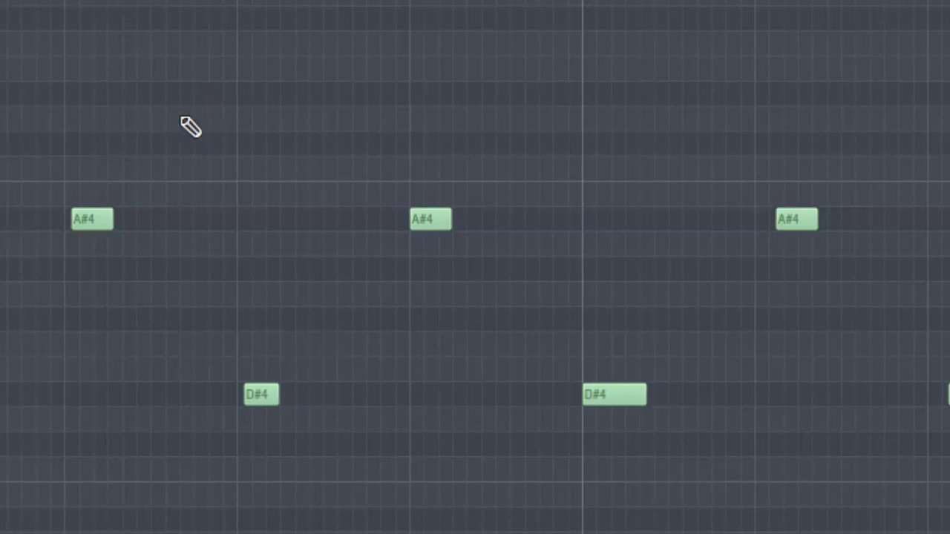
{"action": "mouse_move", "coordinate": [77, 246]}
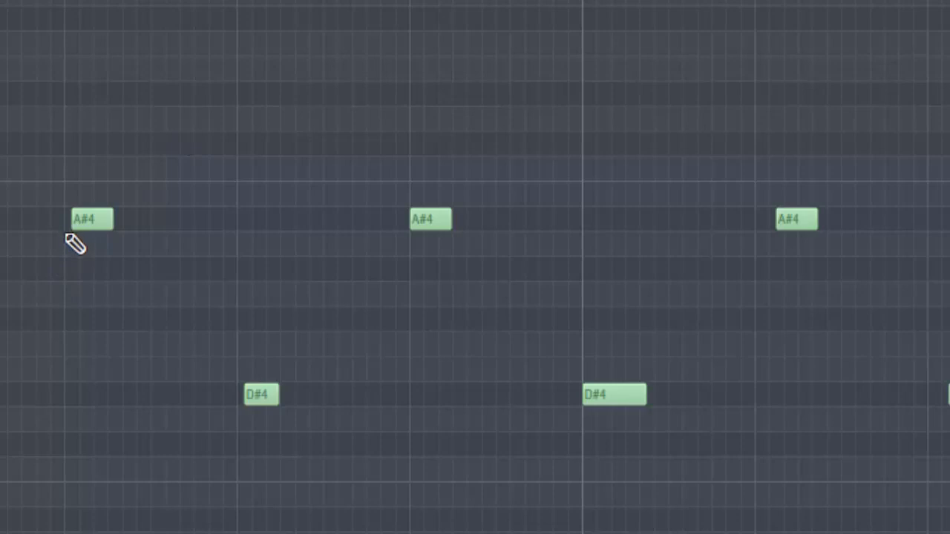
{"action": "mouse_move", "coordinate": [247, 421]}
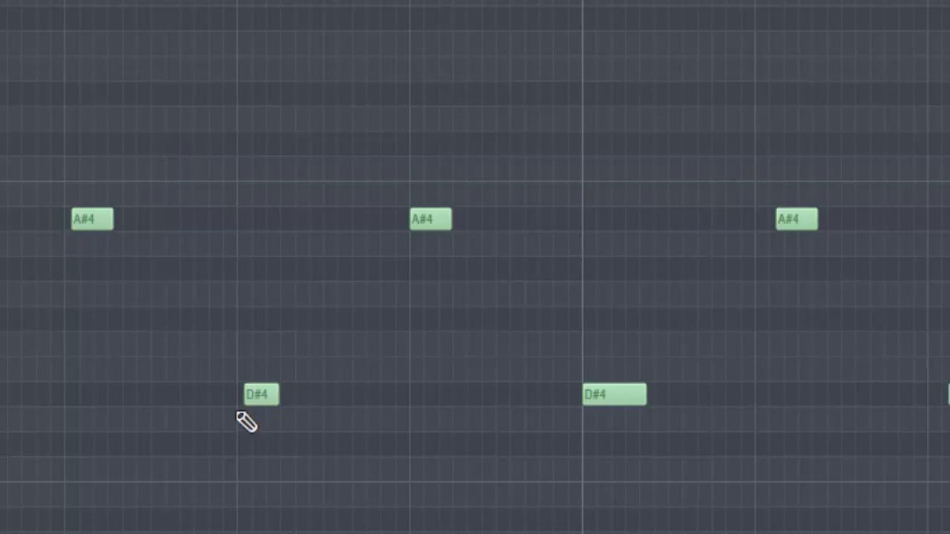
{"action": "mouse_move", "coordinate": [444, 225]}
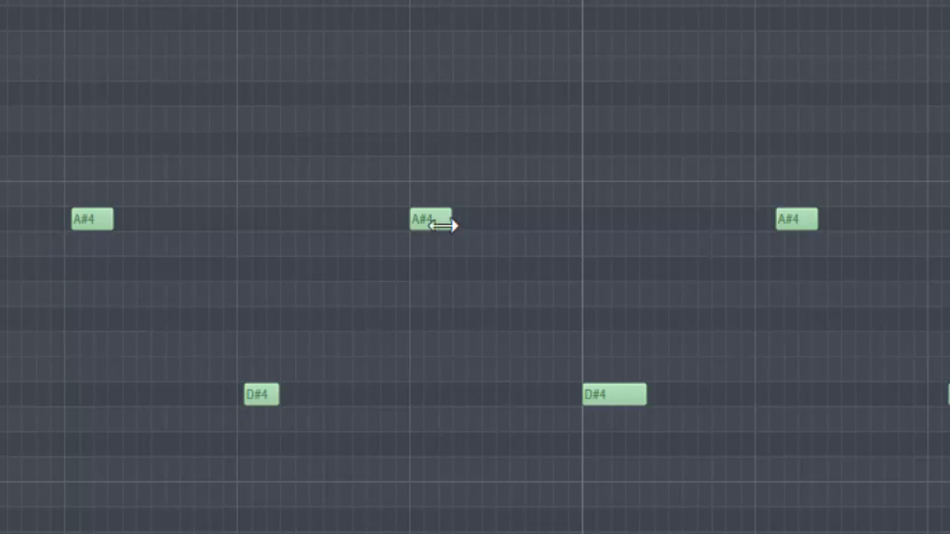
{"action": "mouse_move", "coordinate": [785, 242]}
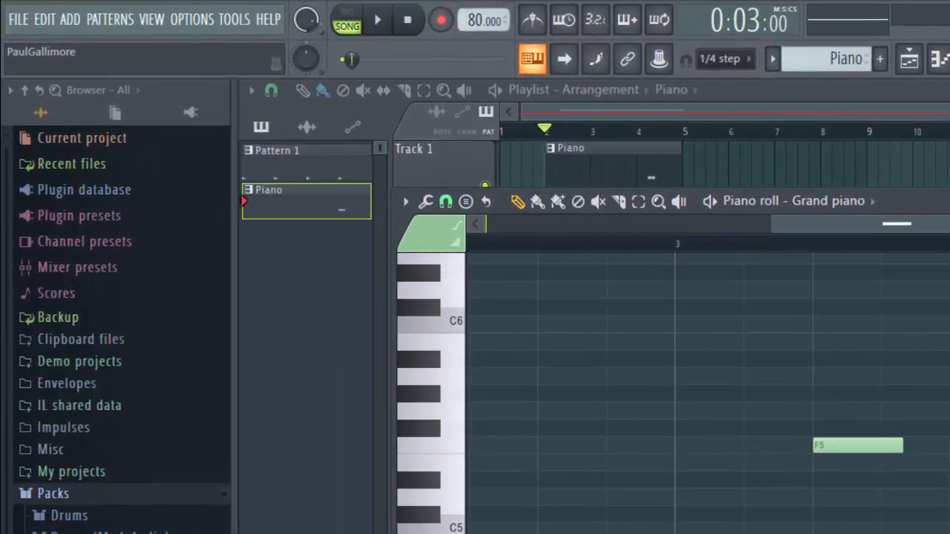
{"action": "mouse_move", "coordinate": [550, 369]}
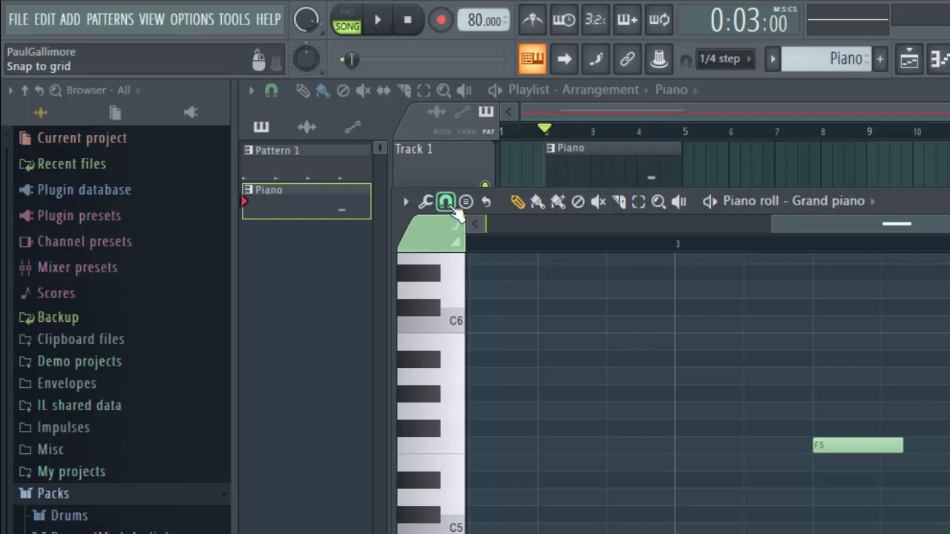
- Lengthen the F5 note to roughly twice its duration
{"action": "left_click", "coordinate": [445, 202]}
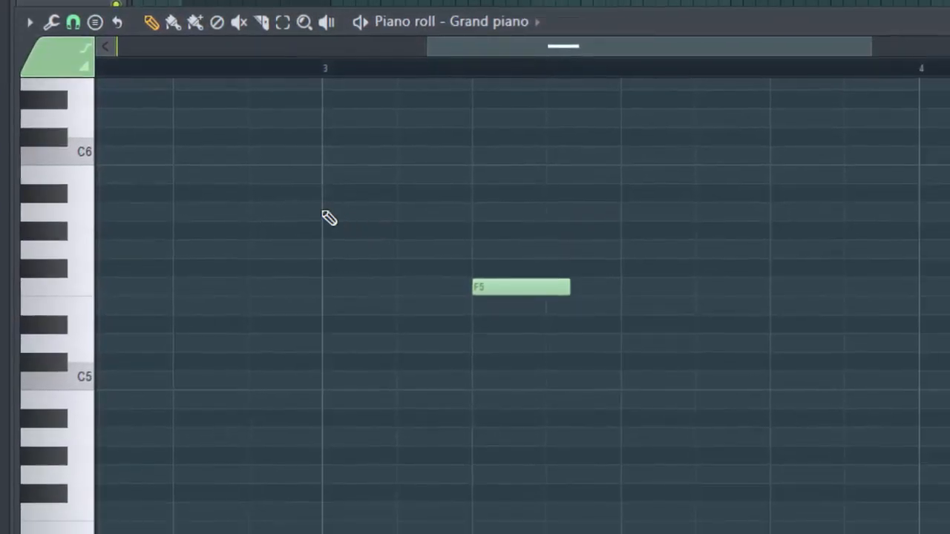
{"action": "mouse_move", "coordinate": [401, 220]}
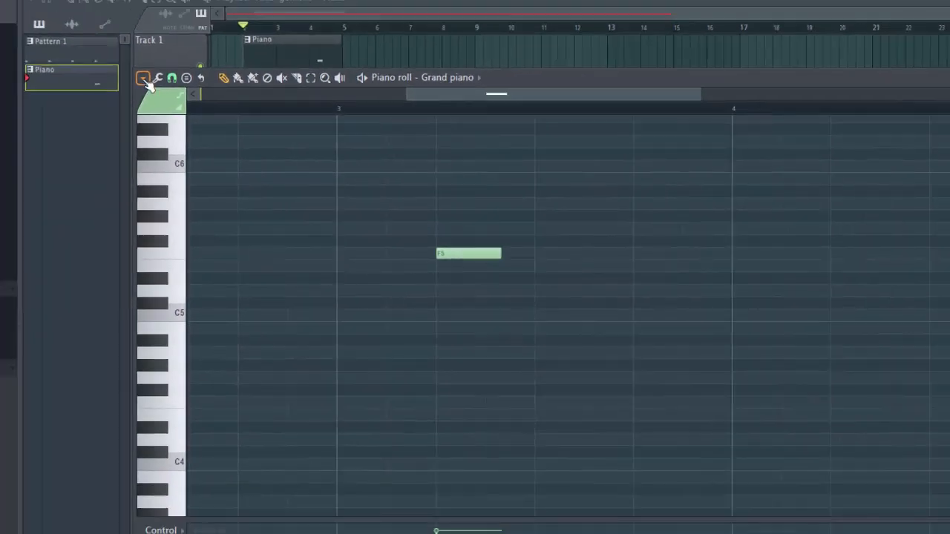
{"action": "left_click", "coordinate": [143, 77]}
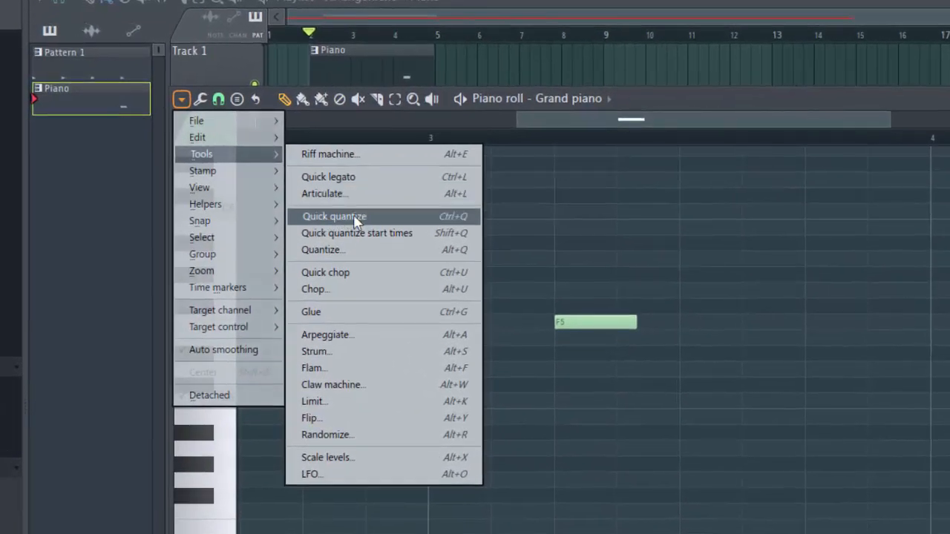
{"action": "mouse_move", "coordinate": [356, 233]}
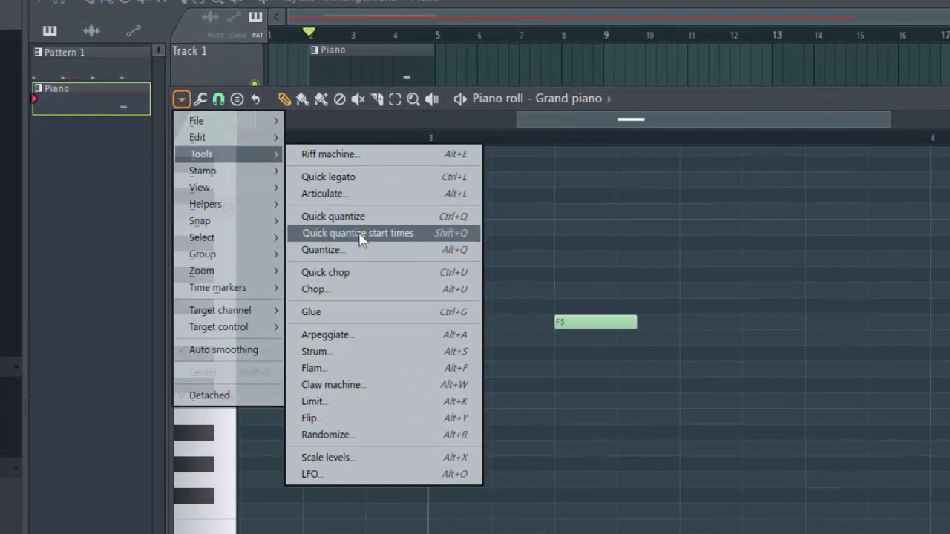
{"action": "mouse_move", "coordinate": [349, 246]}
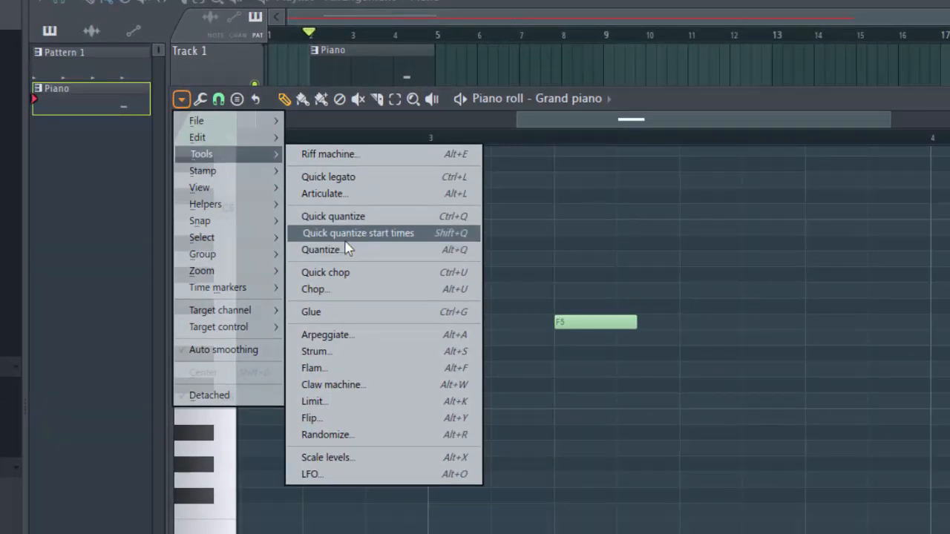
{"action": "mouse_move", "coordinate": [334, 249]}
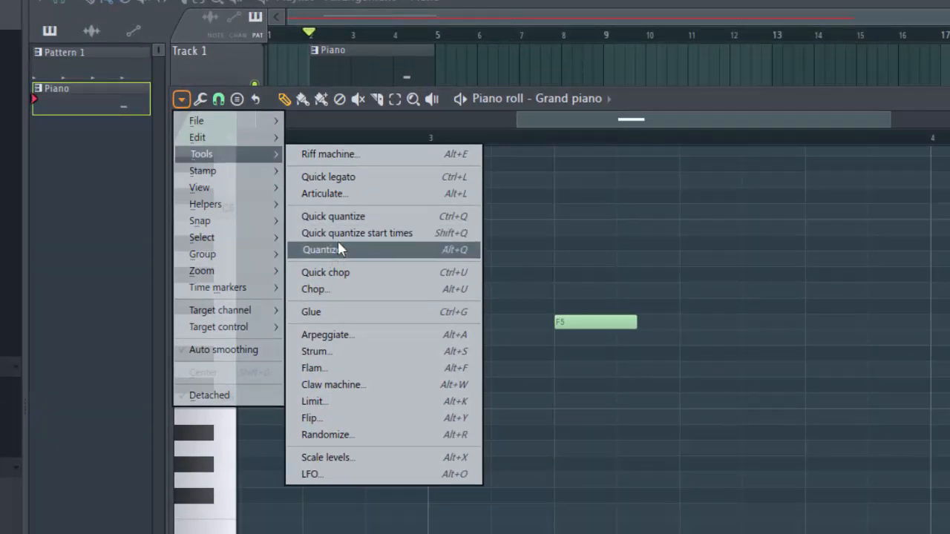
{"action": "mouse_move", "coordinate": [334, 216]}
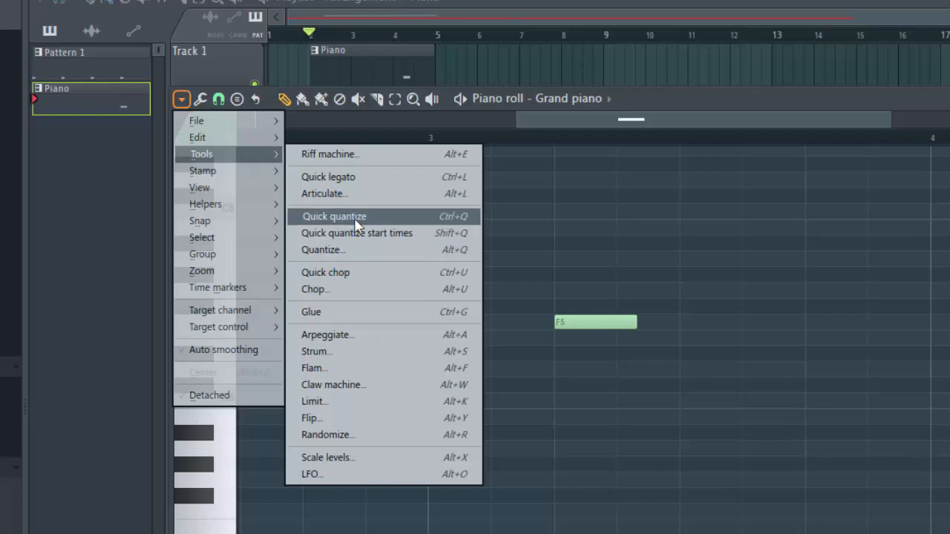
{"action": "mouse_move", "coordinate": [452, 222]}
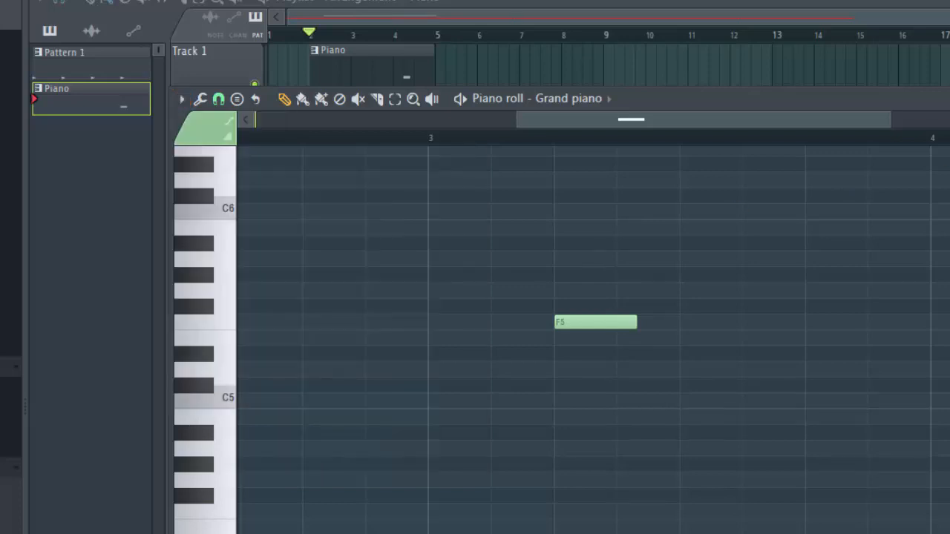
{"action": "mouse_move", "coordinate": [612, 363]}
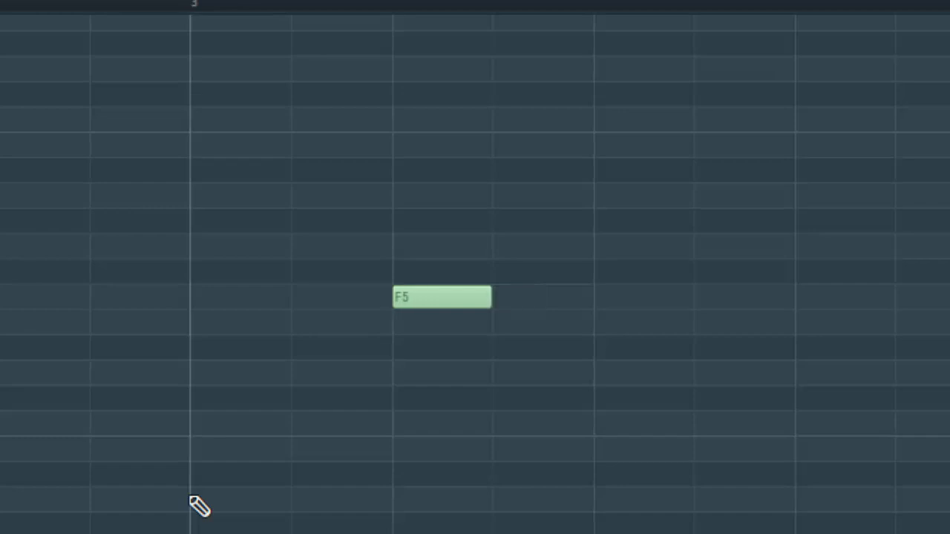
{"action": "mouse_move", "coordinate": [473, 300]}
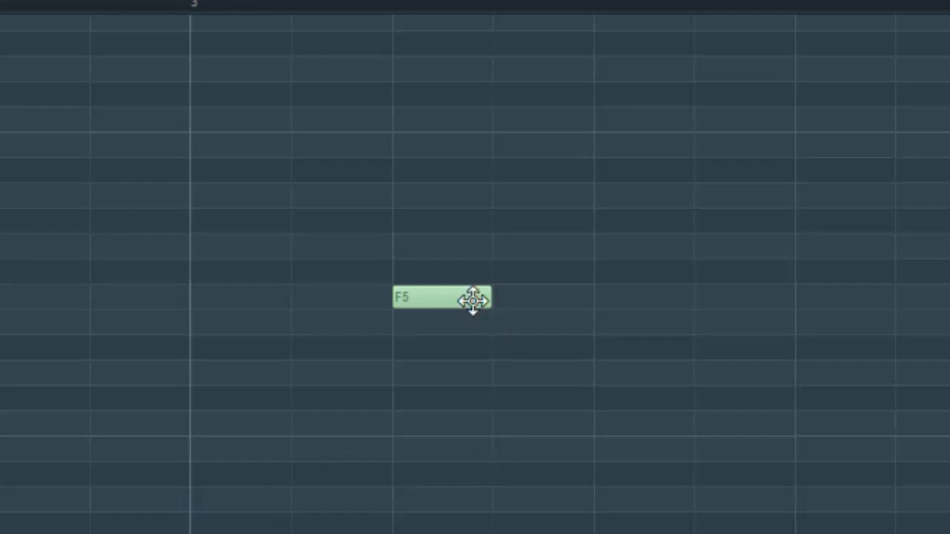
{"action": "mouse_move", "coordinate": [438, 327]}
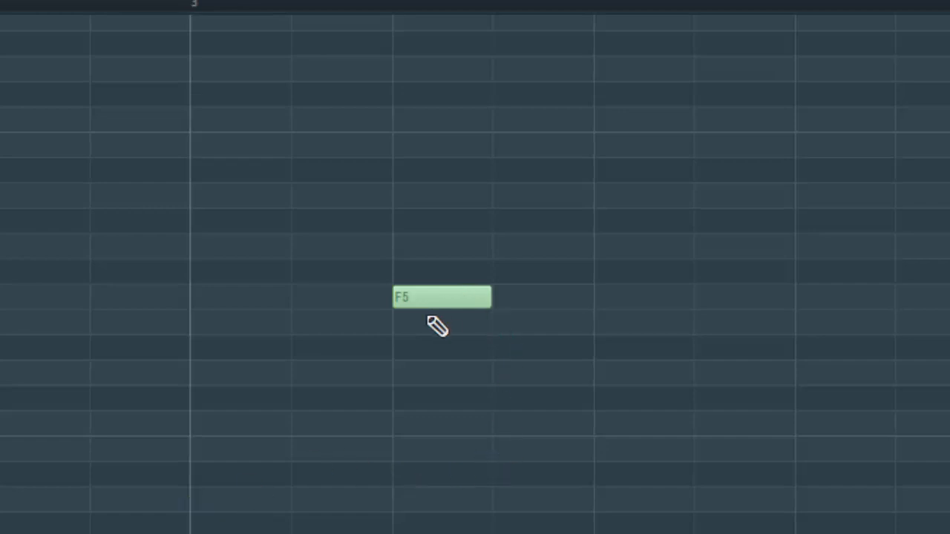
{"action": "mouse_move", "coordinate": [410, 219]}
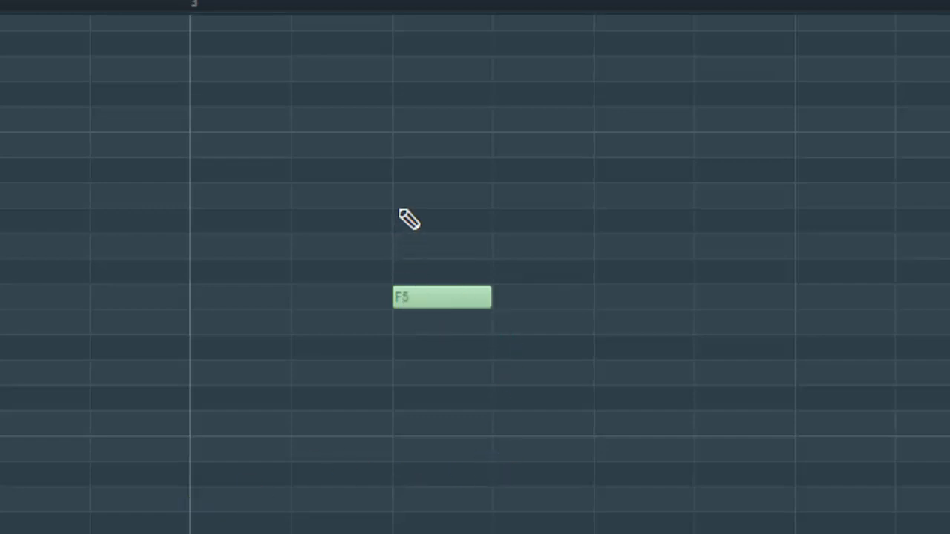
{"action": "mouse_move", "coordinate": [400, 329]}
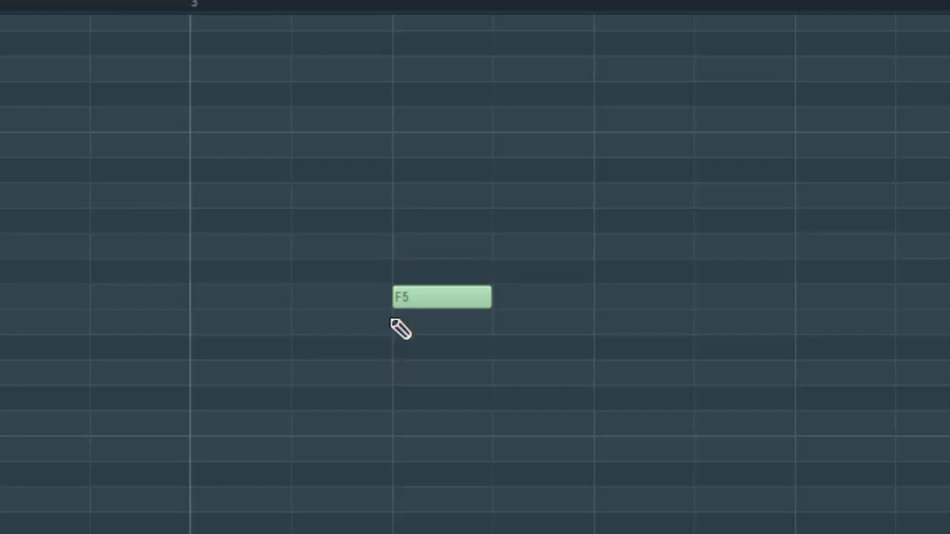
{"action": "mouse_move", "coordinate": [490, 303]}
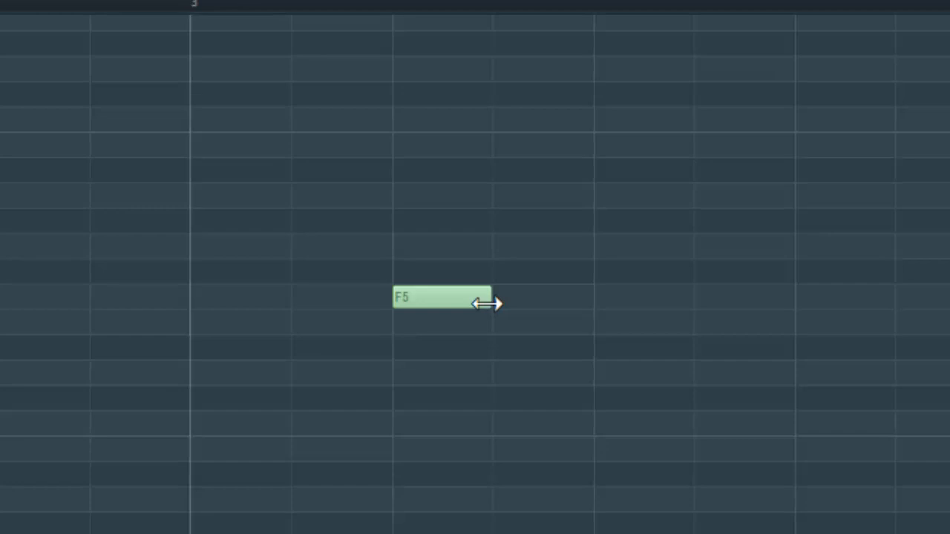
{"action": "mouse_move", "coordinate": [486, 299]}
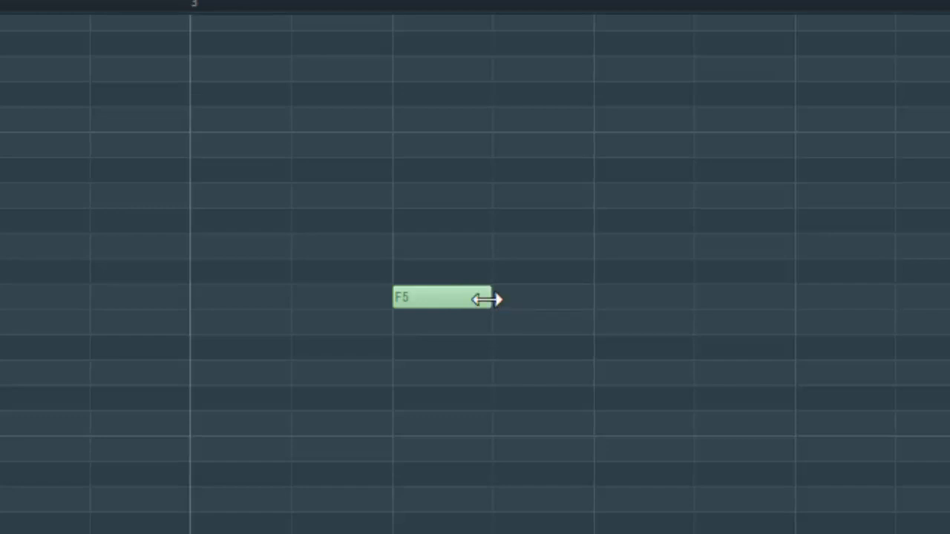
{"action": "left_click_drag", "start_coordinate": [490, 299], "coordinate": [542, 299]}
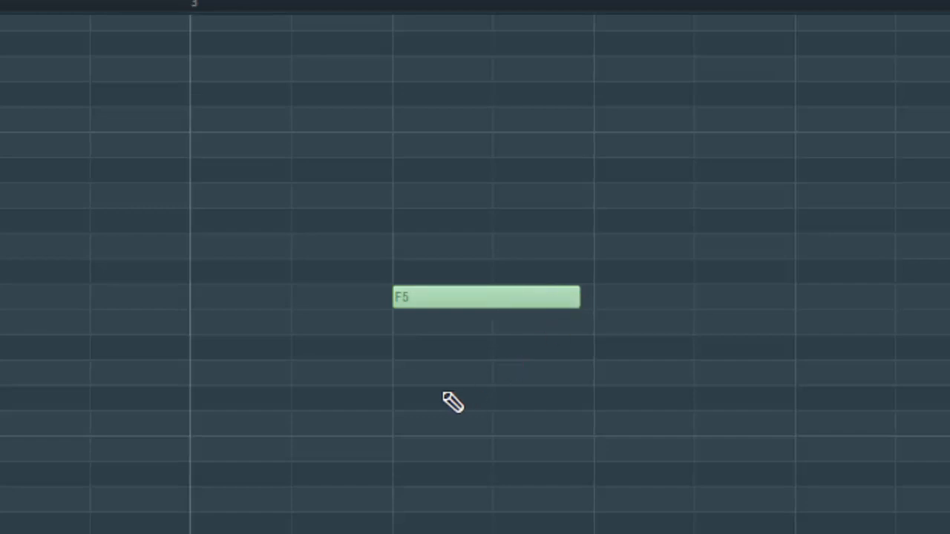
{"action": "mouse_move", "coordinate": [389, 320]}
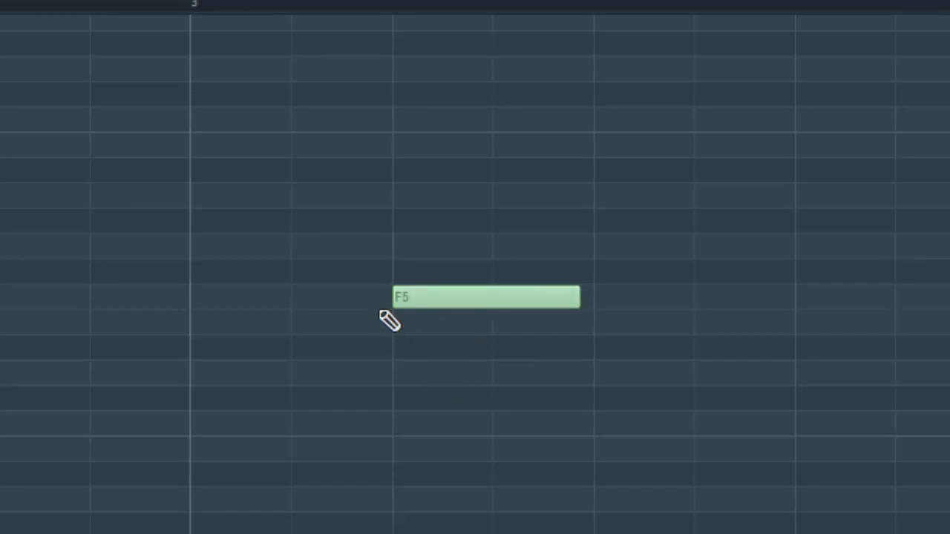
{"action": "mouse_move", "coordinate": [453, 300]}
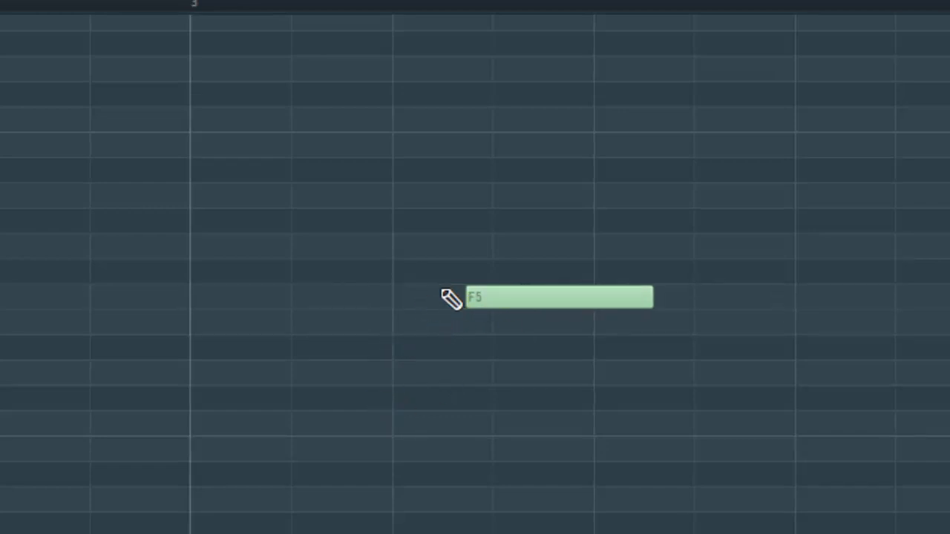
{"action": "mouse_move", "coordinate": [615, 310]}
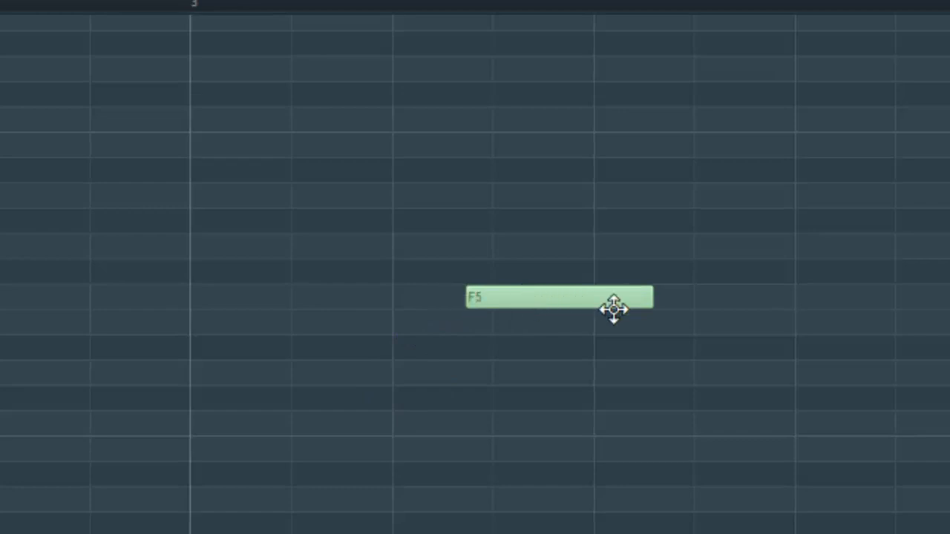
{"action": "mouse_move", "coordinate": [498, 332]}
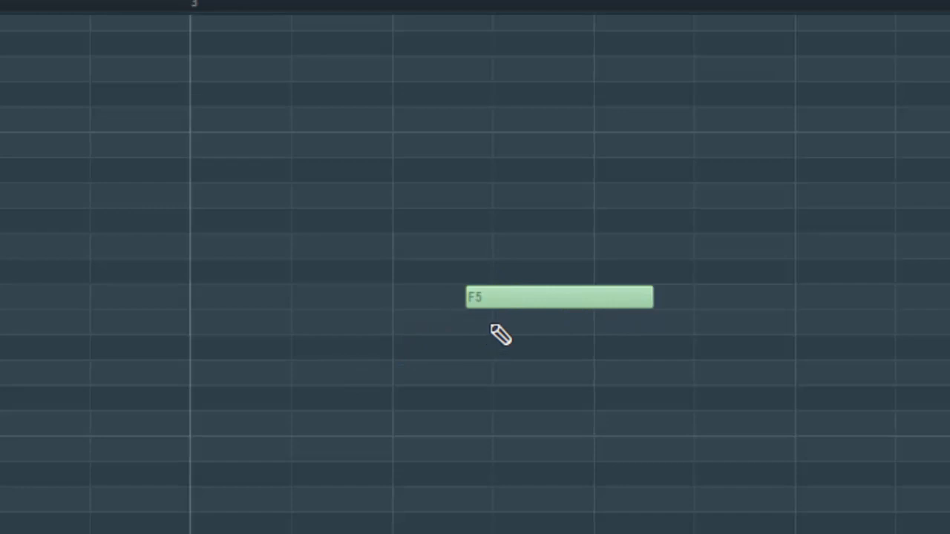
{"action": "mouse_move", "coordinate": [475, 326]}
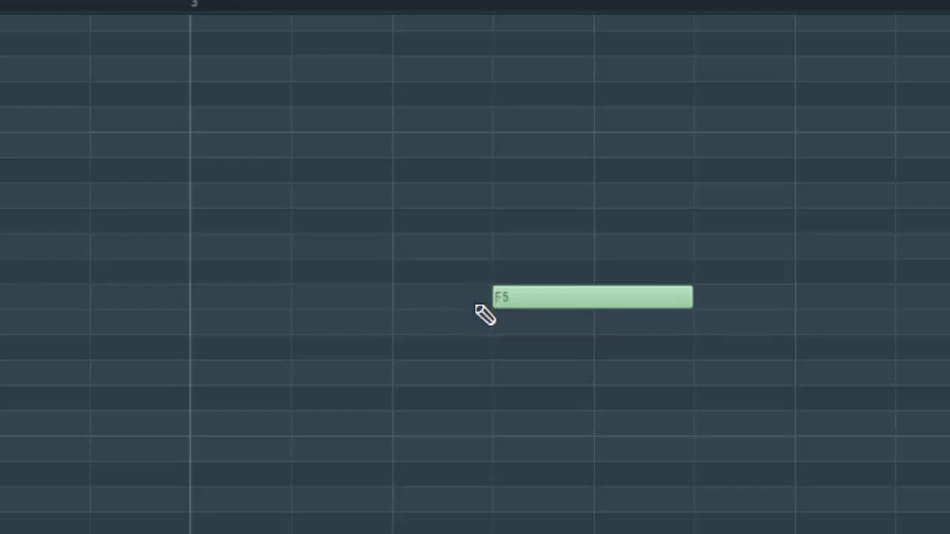
{"action": "mouse_move", "coordinate": [478, 310]}
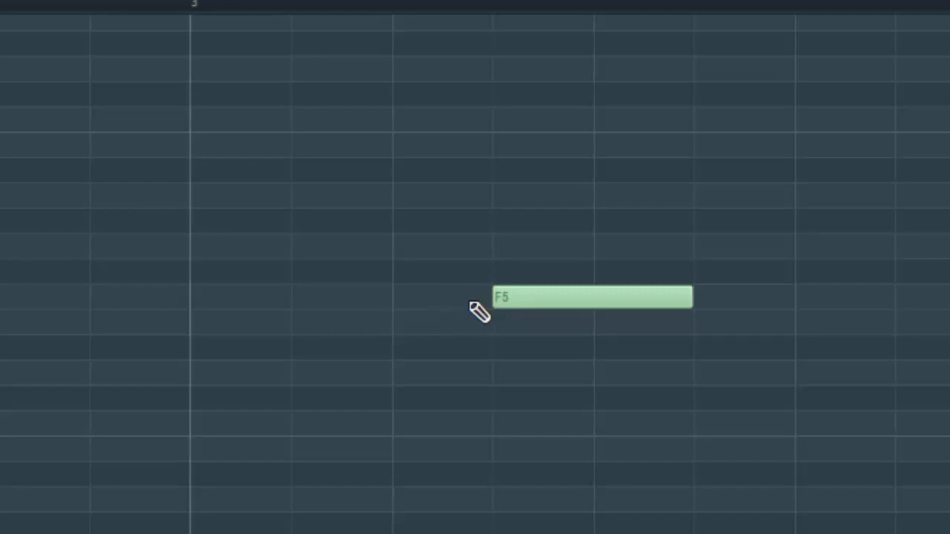
{"action": "mouse_move", "coordinate": [508, 250]}
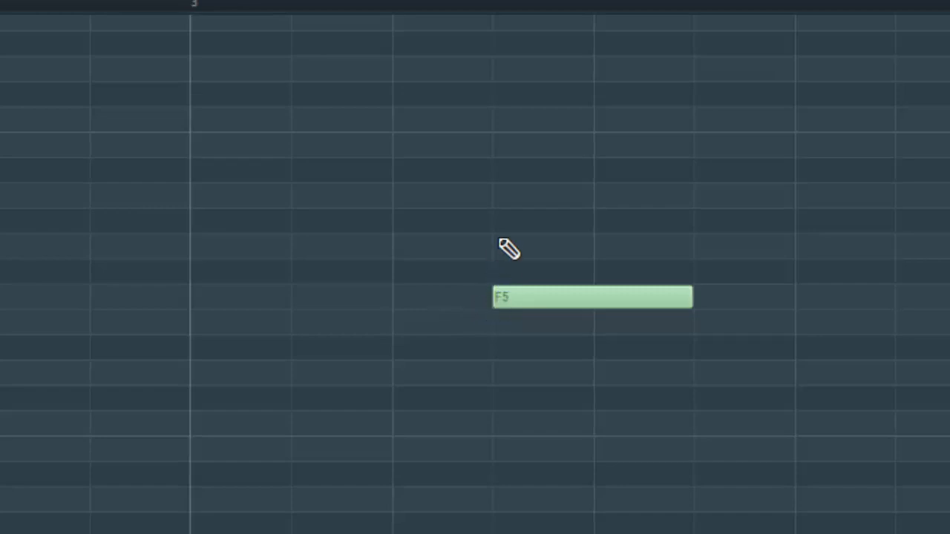
{"action": "mouse_move", "coordinate": [639, 290]}
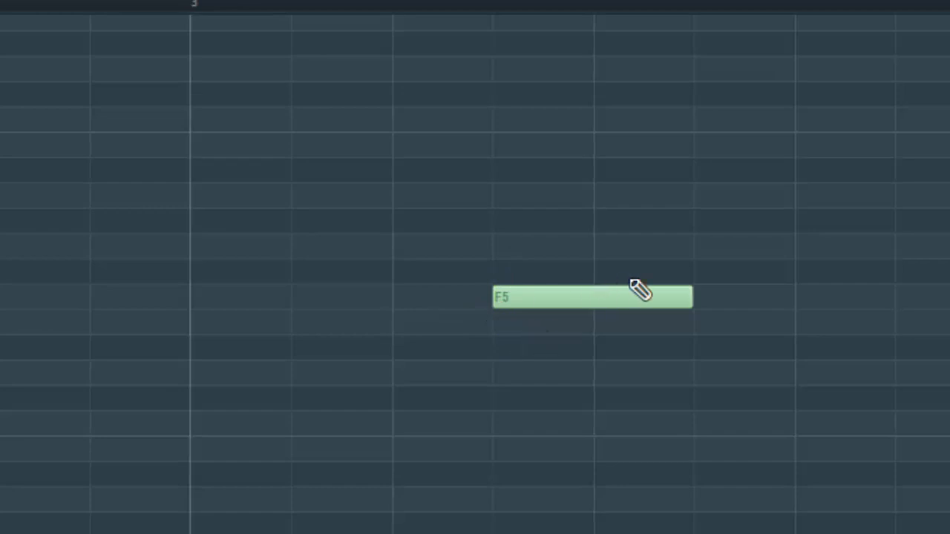
{"action": "mouse_move", "coordinate": [686, 297]}
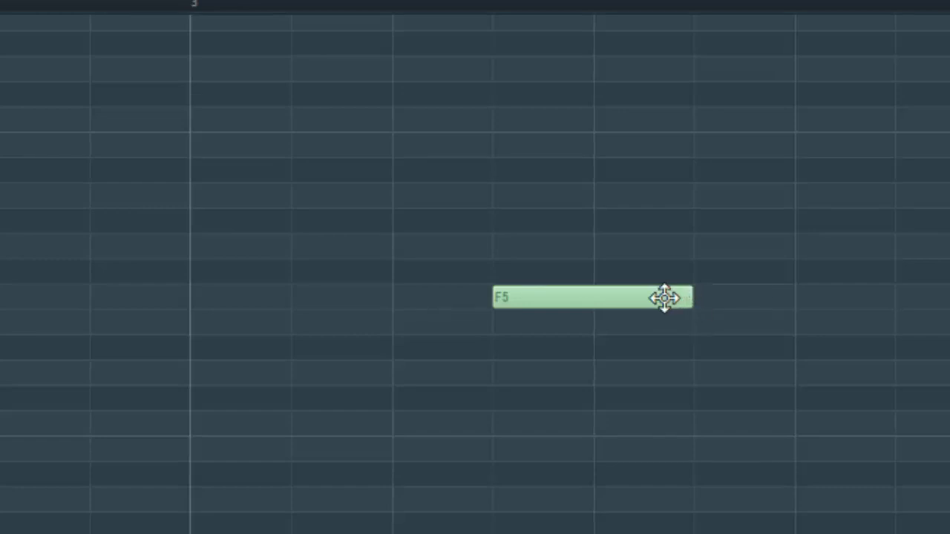
{"action": "mouse_move", "coordinate": [508, 248]}
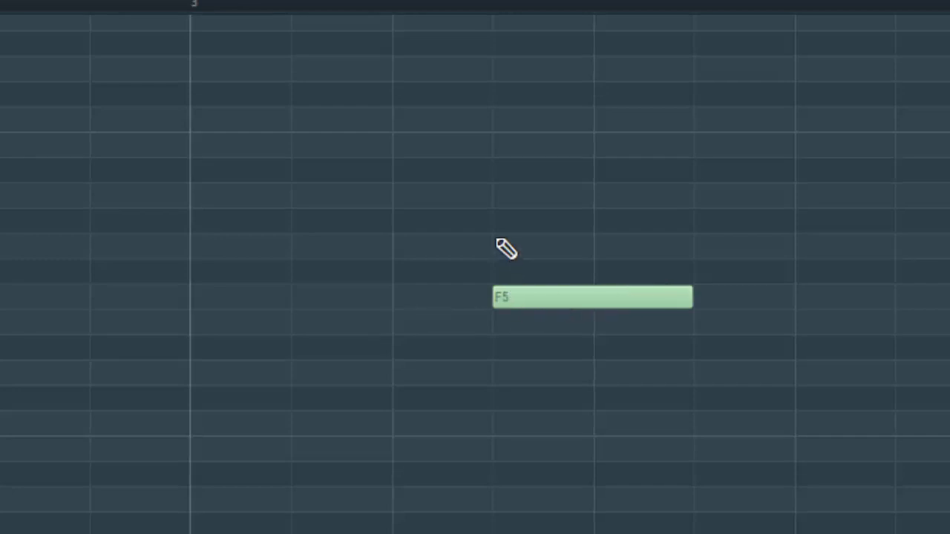
{"action": "mouse_move", "coordinate": [671, 298]}
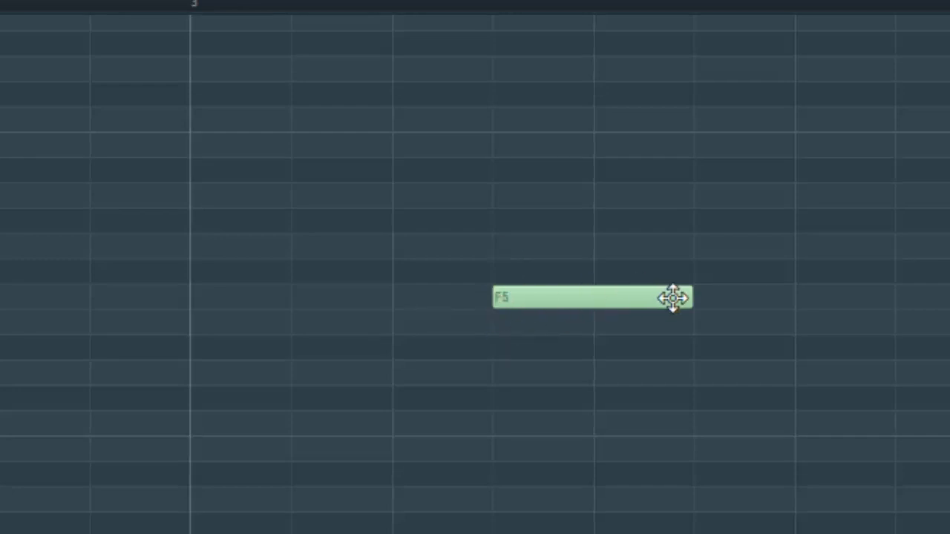
{"action": "mouse_move", "coordinate": [624, 302]}
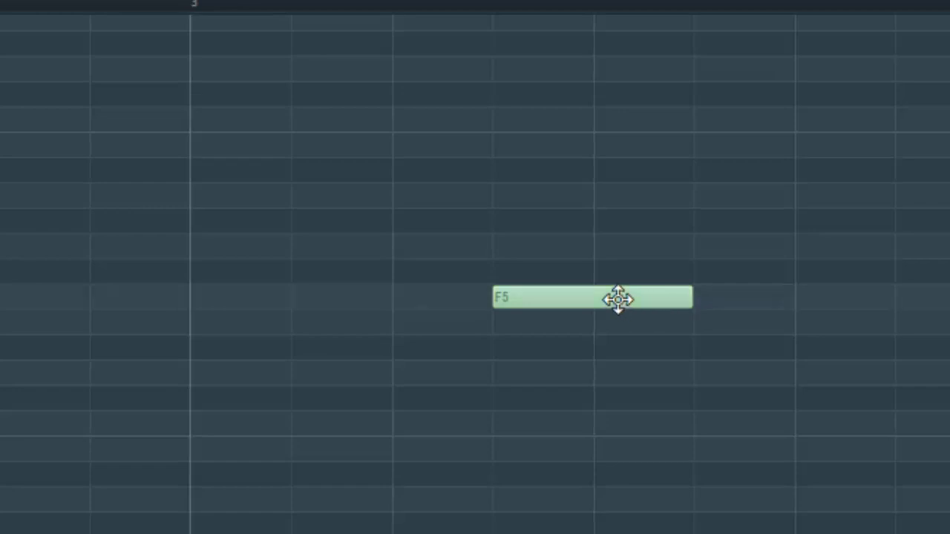
{"action": "mouse_move", "coordinate": [695, 302]}
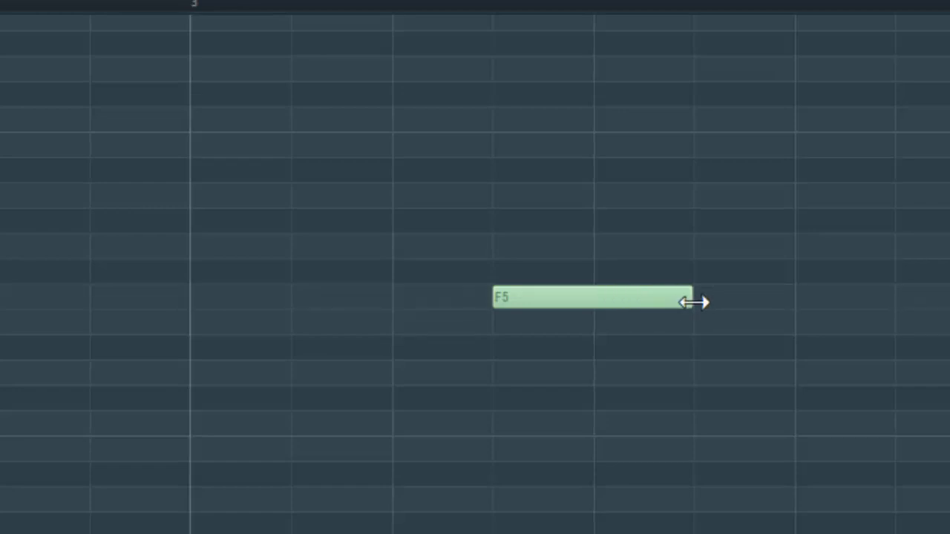
- Shorten the F5 note and shift it slightly earlier, off the grid
{"action": "left_click_drag", "start_coordinate": [694, 302], "coordinate": [631, 306]}
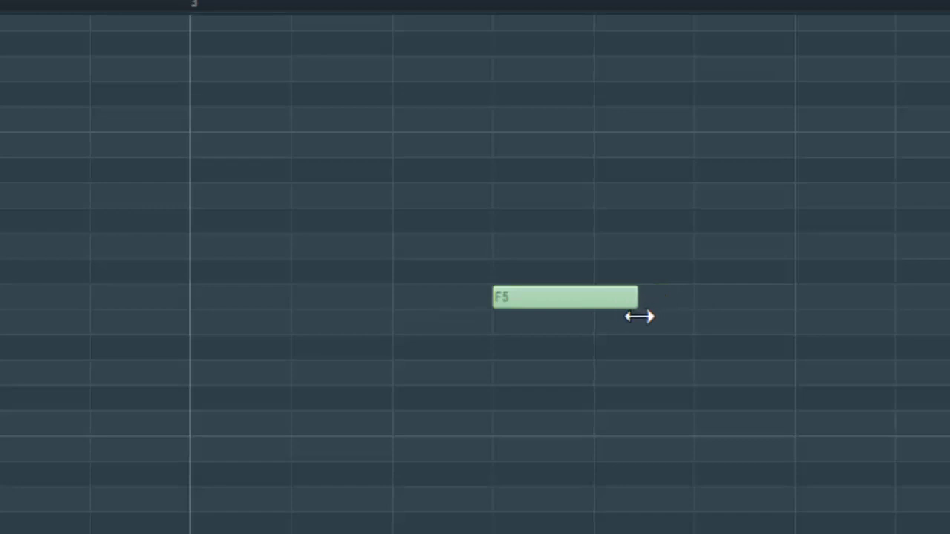
{"action": "mouse_move", "coordinate": [550, 342]}
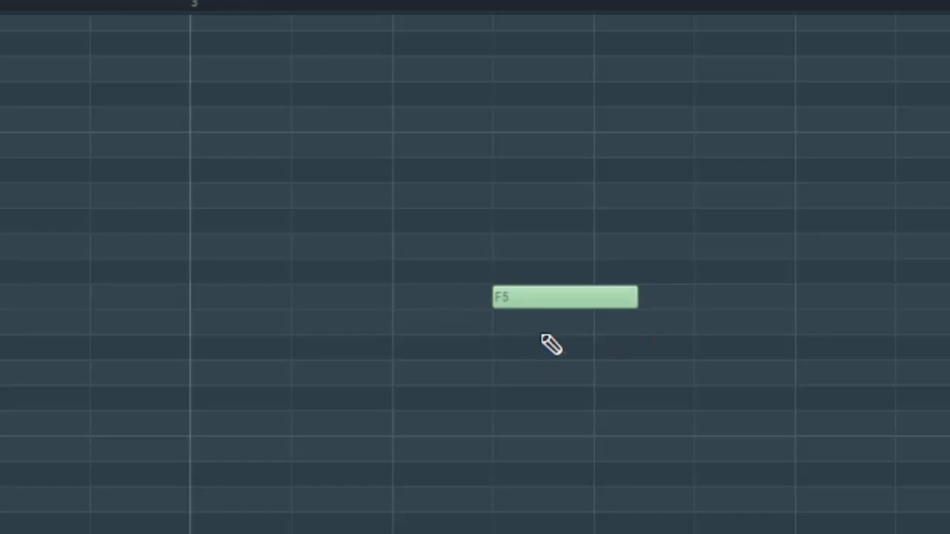
{"action": "mouse_move", "coordinate": [593, 303]}
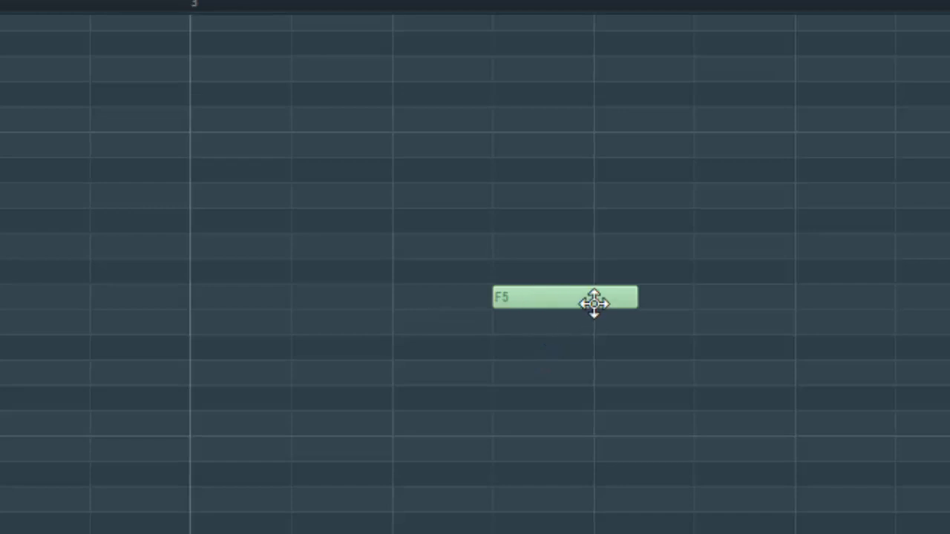
{"action": "mouse_move", "coordinate": [540, 297]}
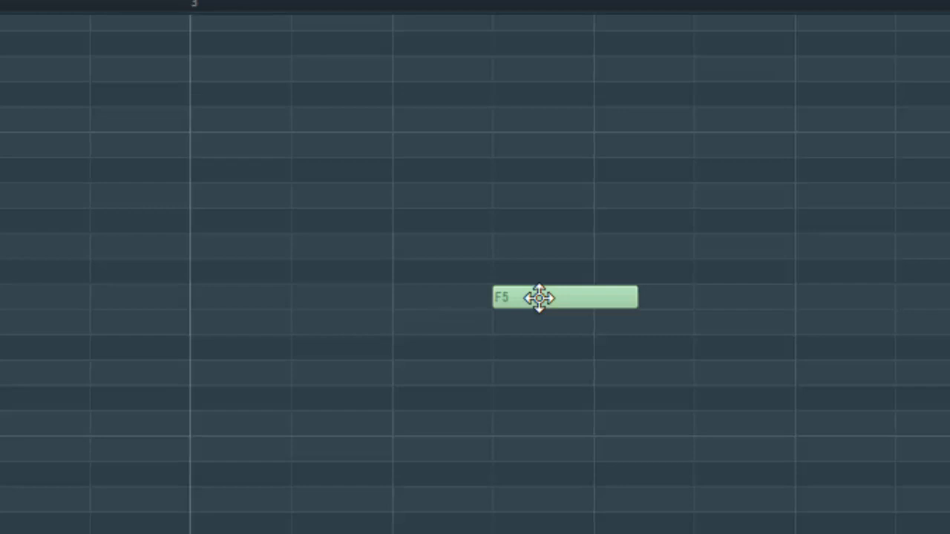
{"action": "left_click_drag", "start_coordinate": [564, 297], "coordinate": [505, 297]}
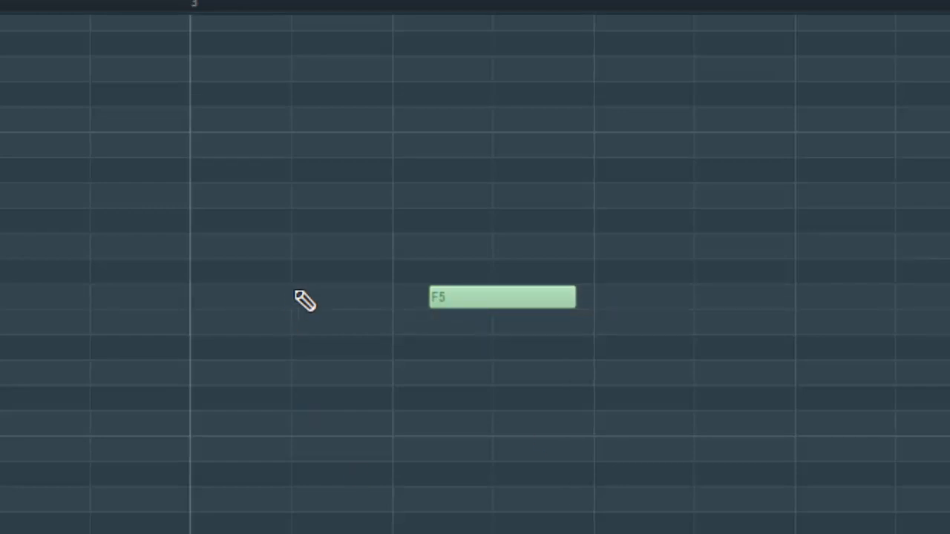
{"action": "mouse_move", "coordinate": [16, 139]}
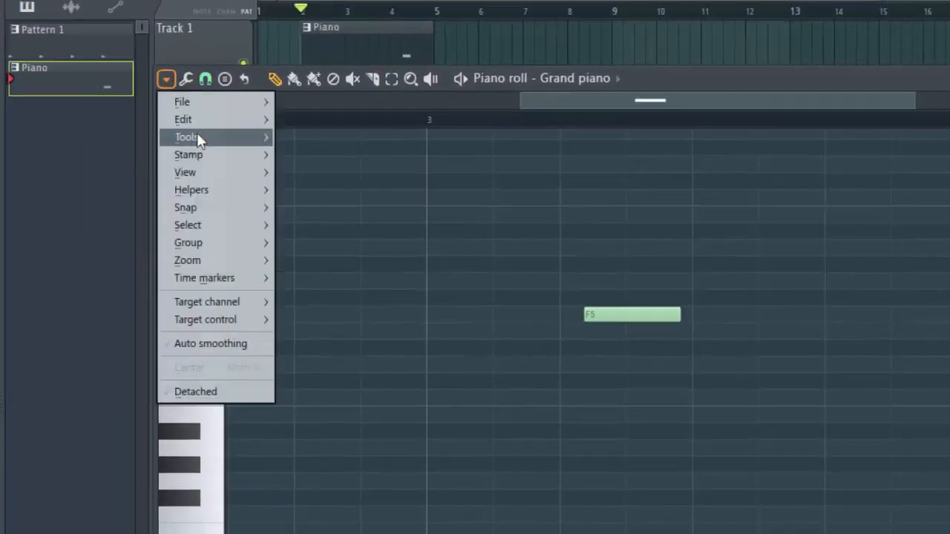
- Quick quantize the F5 note so it starts exactly on a grid line
{"action": "left_click", "coordinate": [187, 136]}
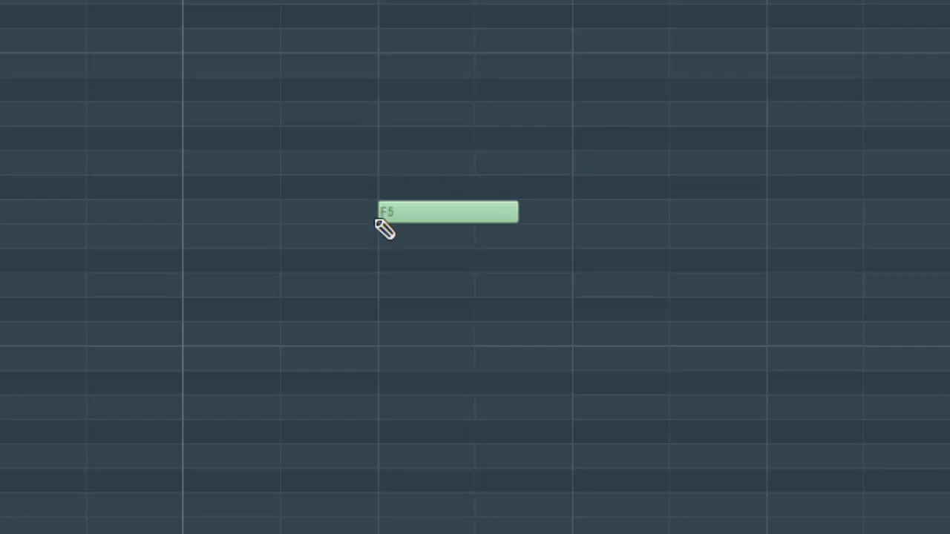
{"action": "mouse_move", "coordinate": [389, 269]}
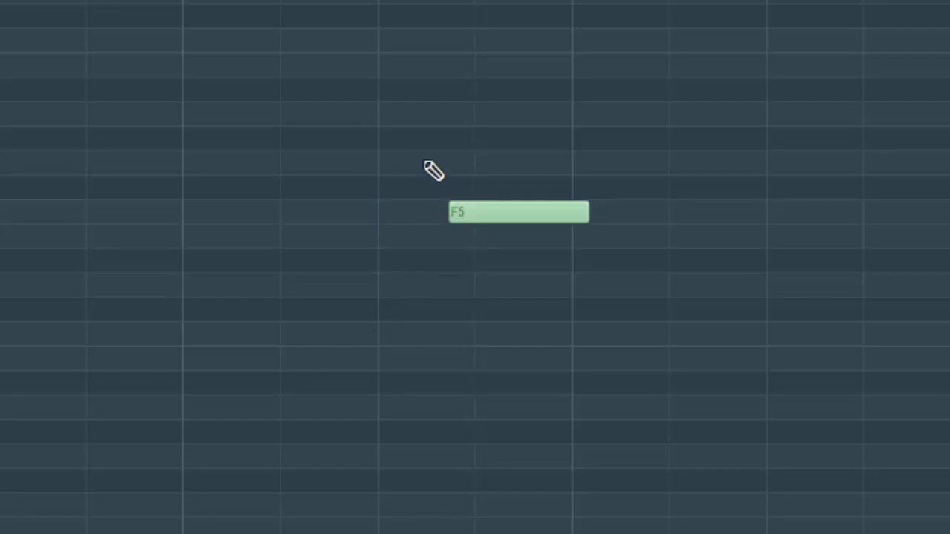
{"action": "mouse_move", "coordinate": [433, 214]}
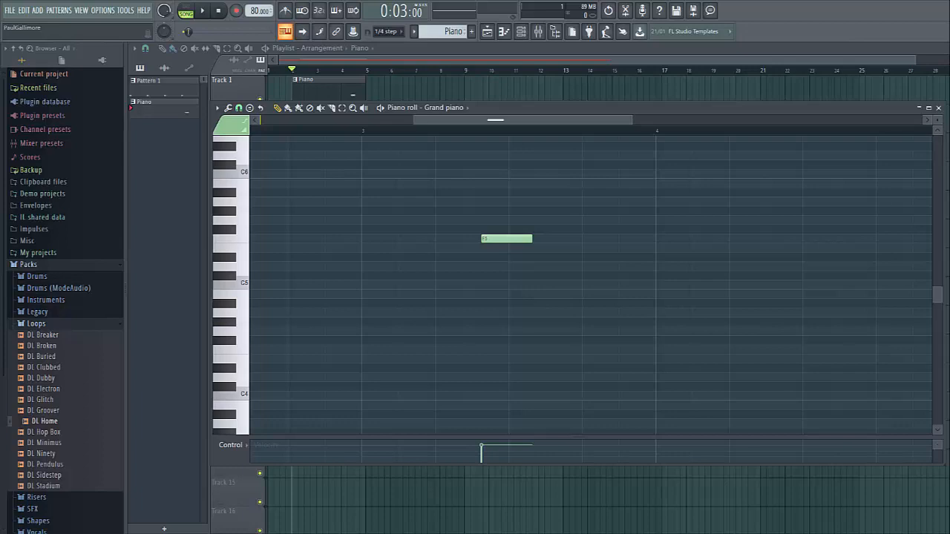
{"action": "mouse_move", "coordinate": [282, 256]}
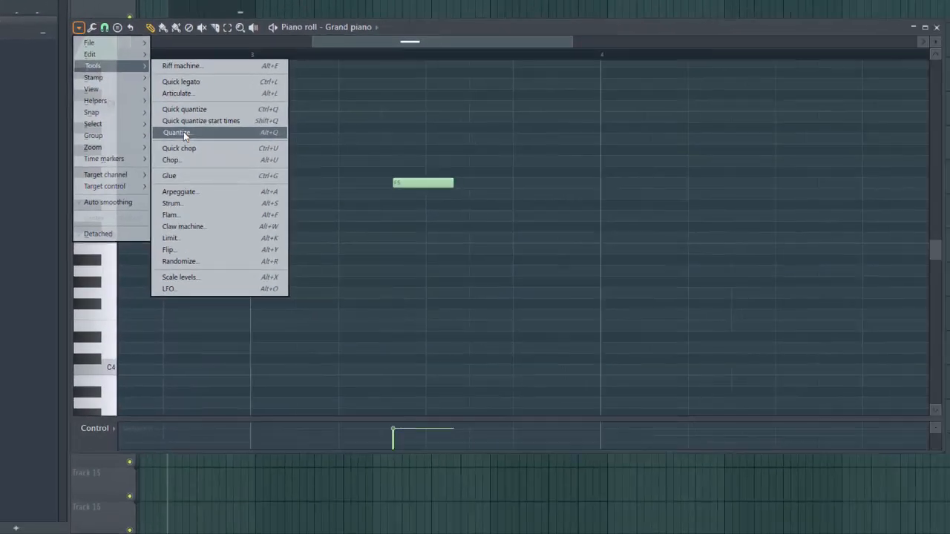
- Bring up the piano roll Quantizer dialog with the Soft beat template loaded
{"action": "left_click", "coordinate": [176, 132]}
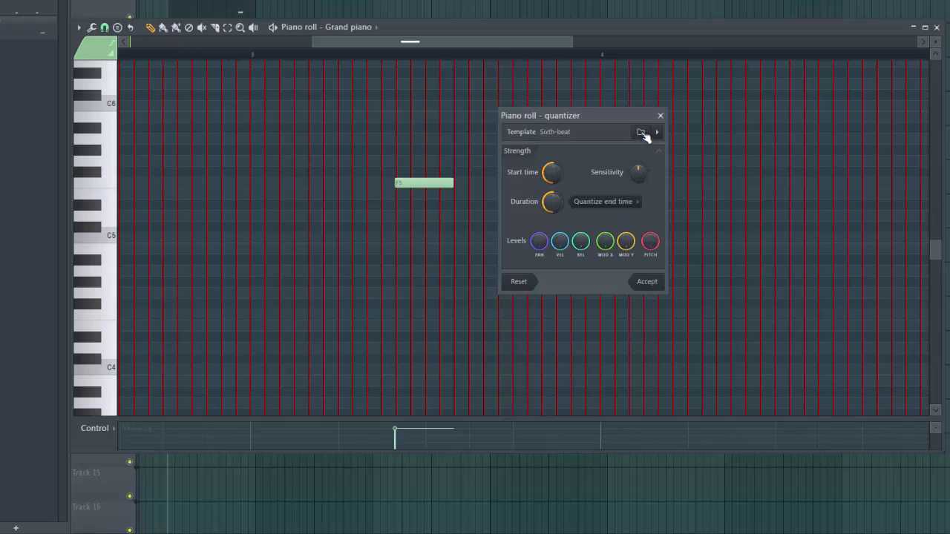
{"action": "left_click", "coordinate": [641, 130]}
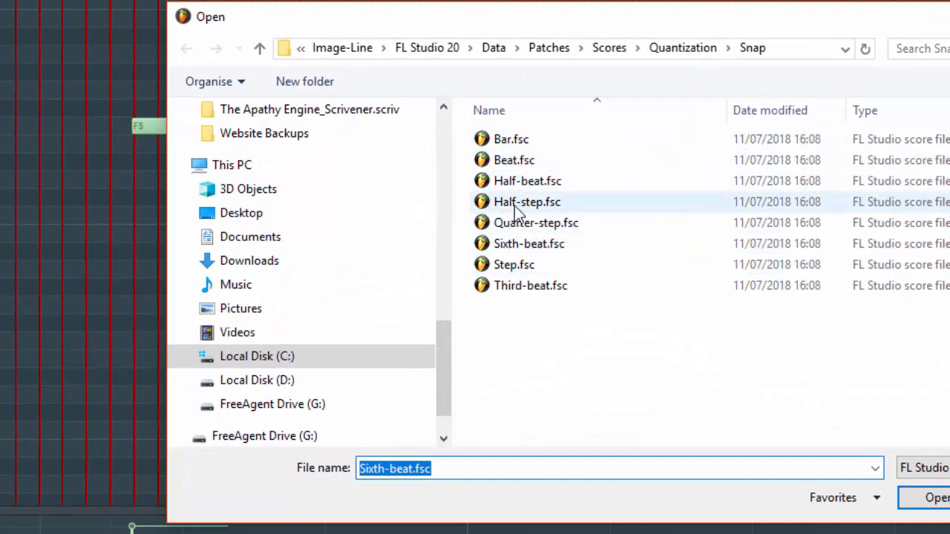
{"action": "left_click", "coordinate": [526, 202]}
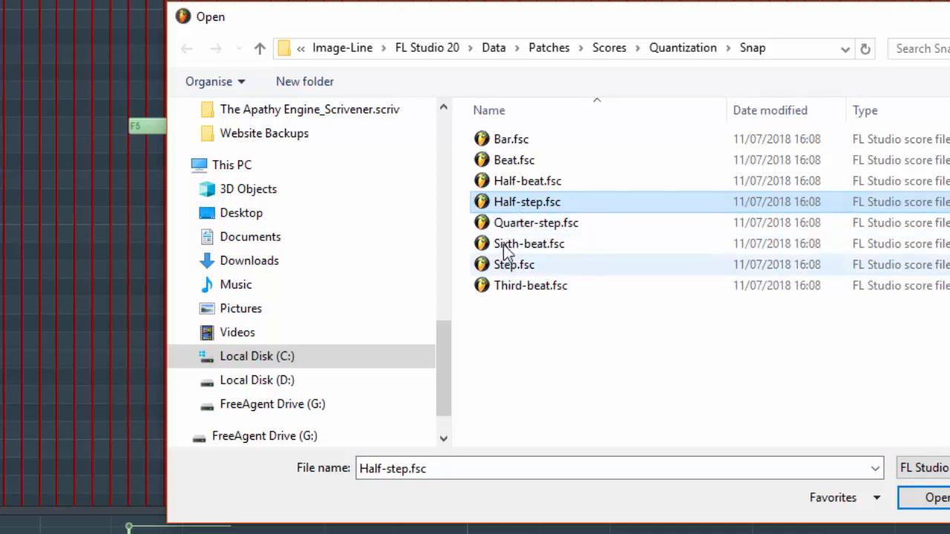
{"action": "left_click", "coordinate": [526, 181]}
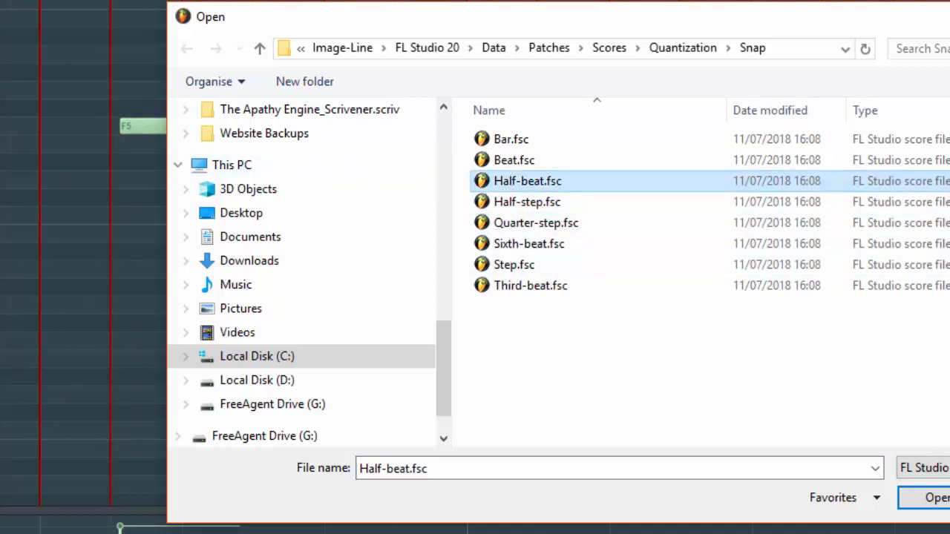
{"action": "left_click", "coordinate": [935, 497]}
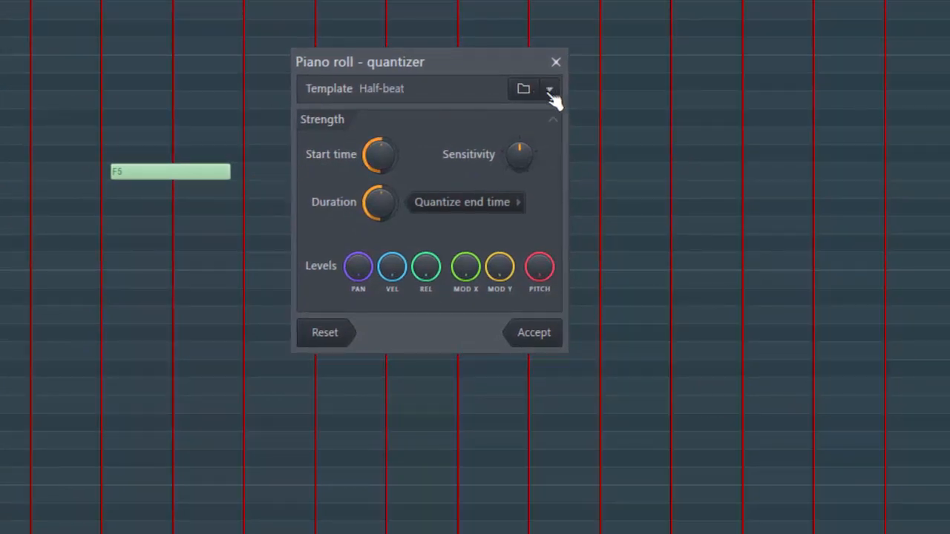
{"action": "left_click", "coordinate": [549, 89]}
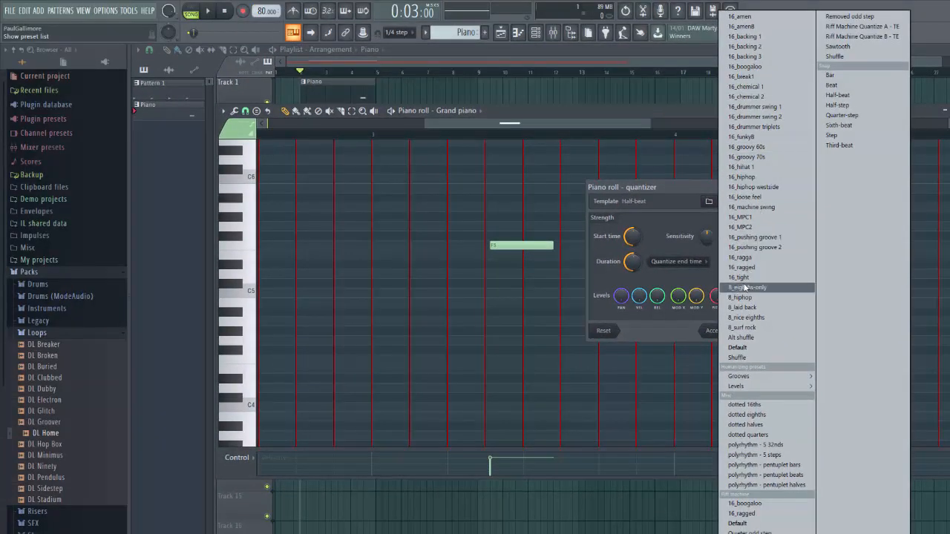
{"action": "mouse_move", "coordinate": [751, 347]}
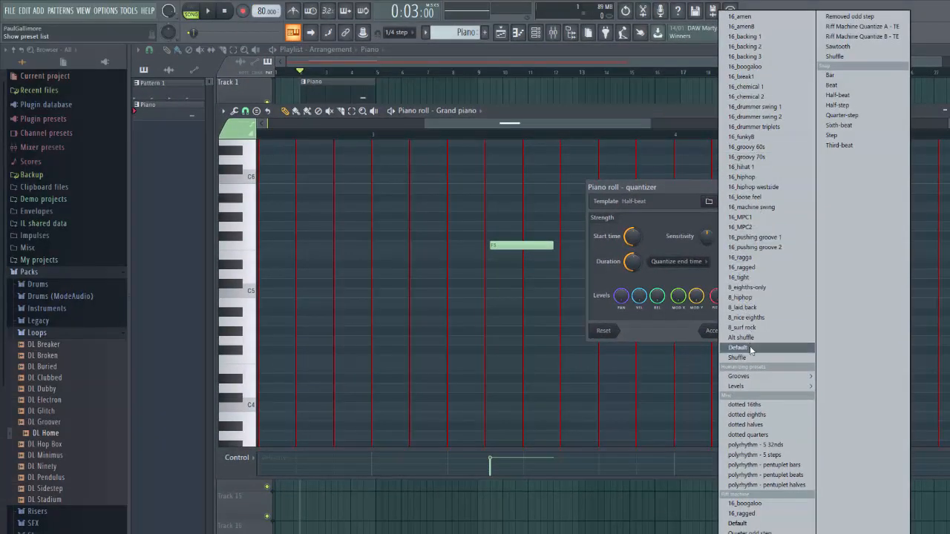
{"action": "mouse_move", "coordinate": [747, 414]}
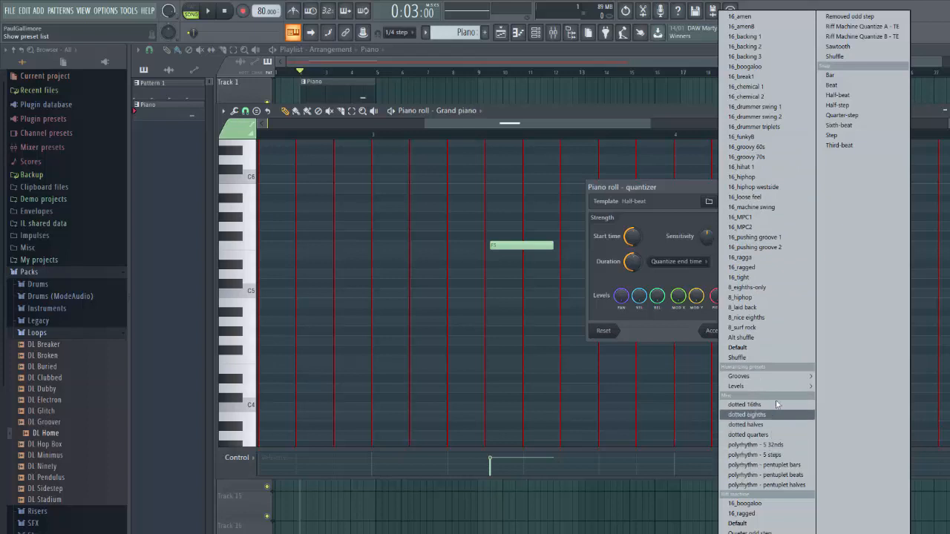
{"action": "mouse_move", "coordinate": [833, 243]}
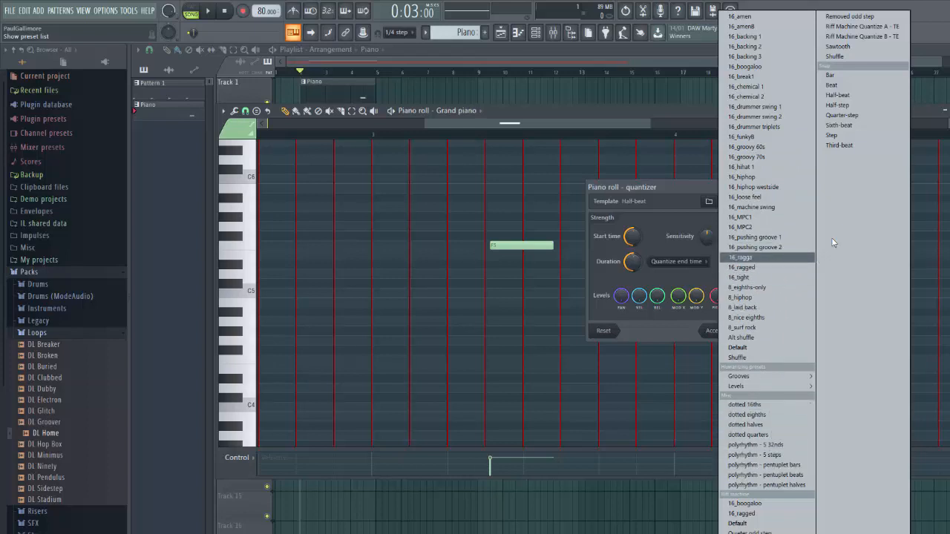
{"action": "mouse_move", "coordinate": [853, 135]}
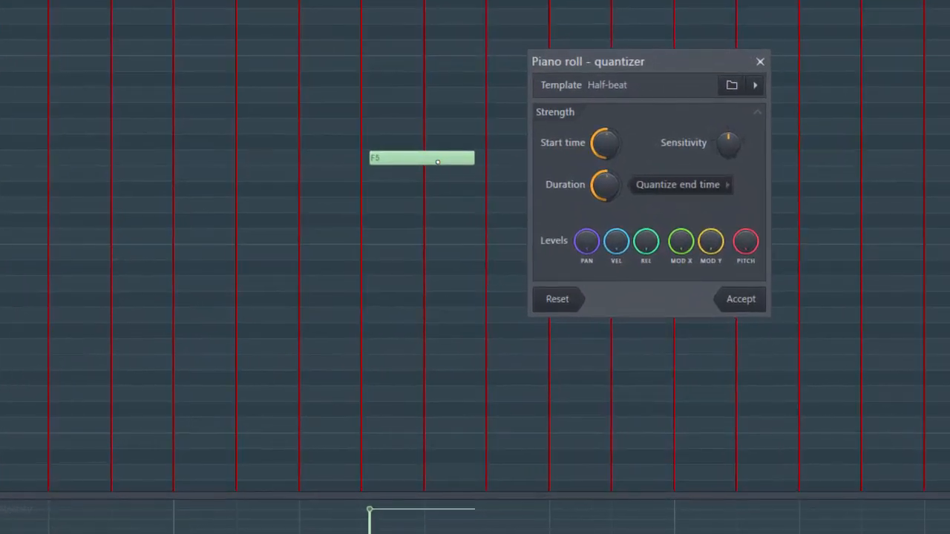
{"action": "mouse_move", "coordinate": [362, 54]}
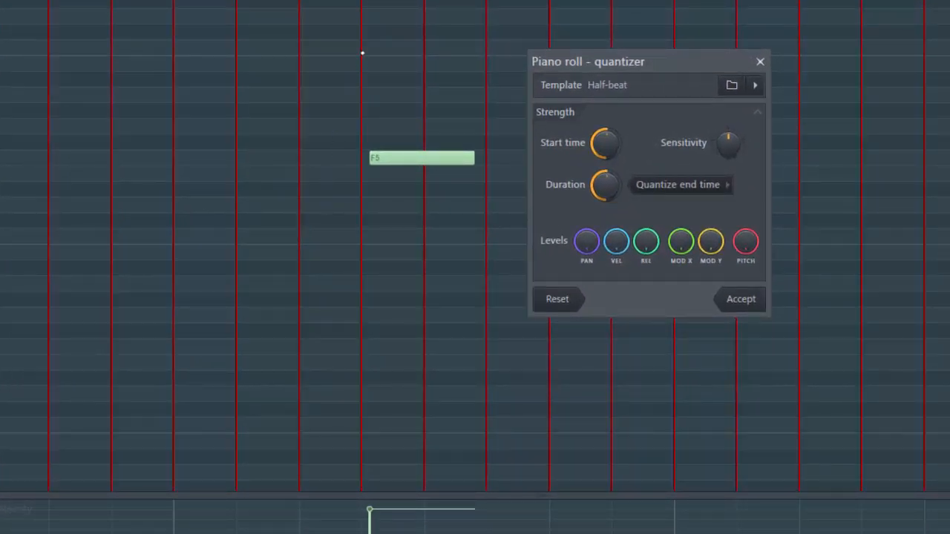
{"action": "mouse_move", "coordinate": [363, 163]}
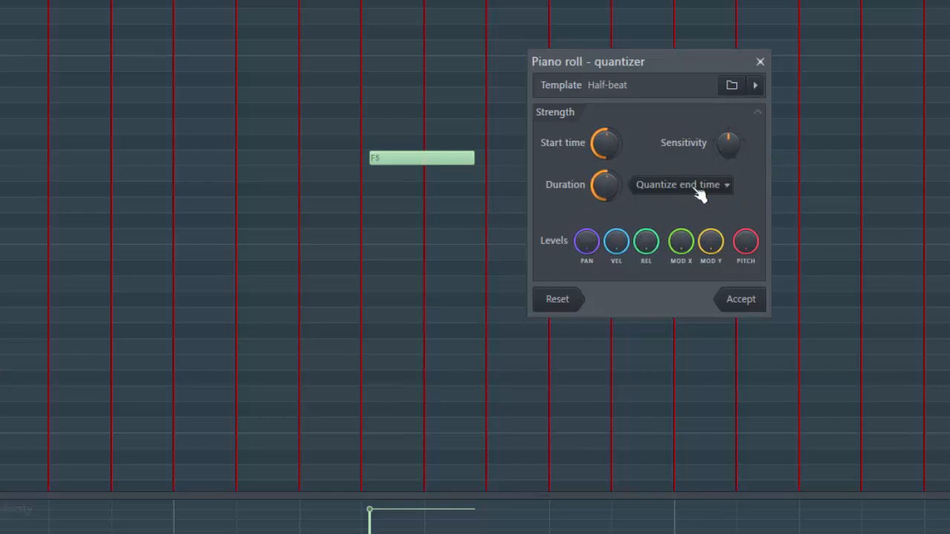
- Set the quantizer's Duration handling to Leave duration
{"action": "left_click", "coordinate": [680, 184]}
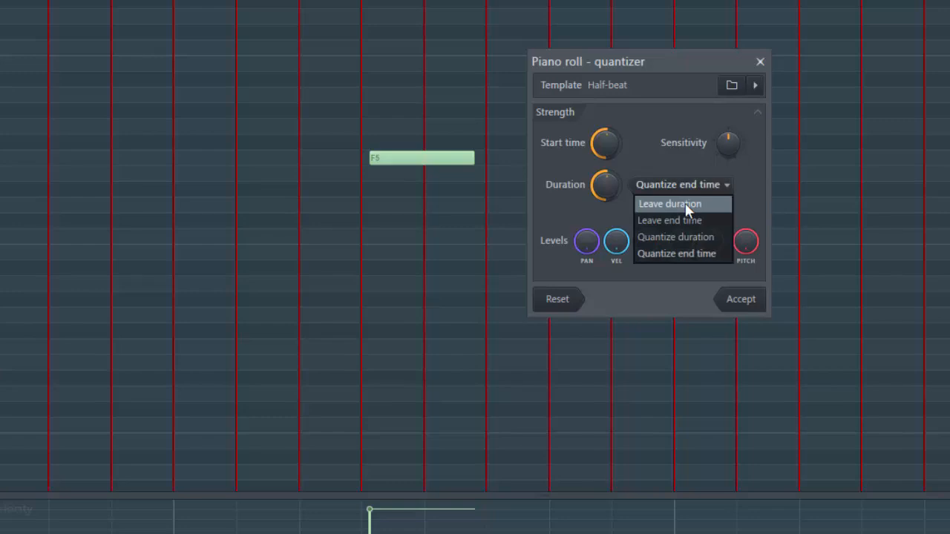
{"action": "left_click", "coordinate": [668, 203]}
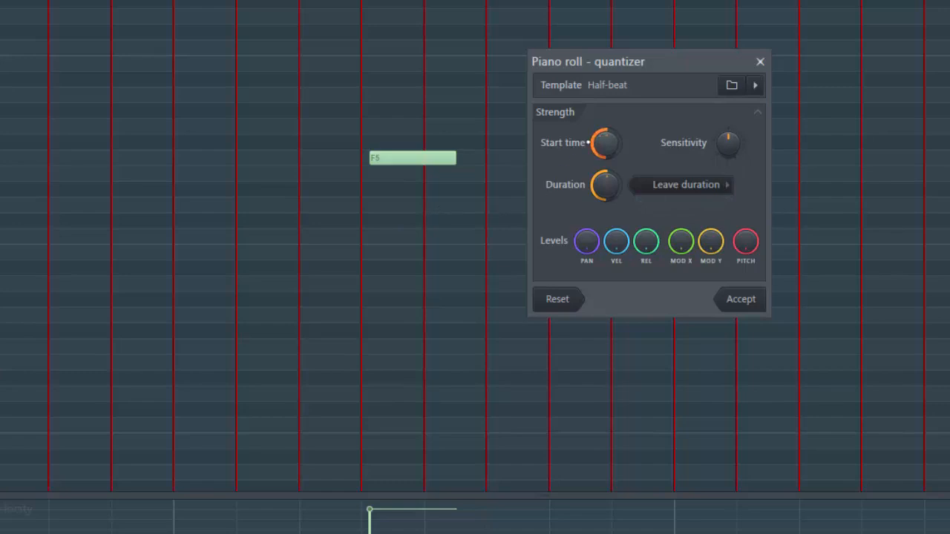
- Sweep the Start time strength down, up to full, and back to the middle
{"action": "left_click_drag", "start_coordinate": [607, 142], "coordinate": [607, 136]}
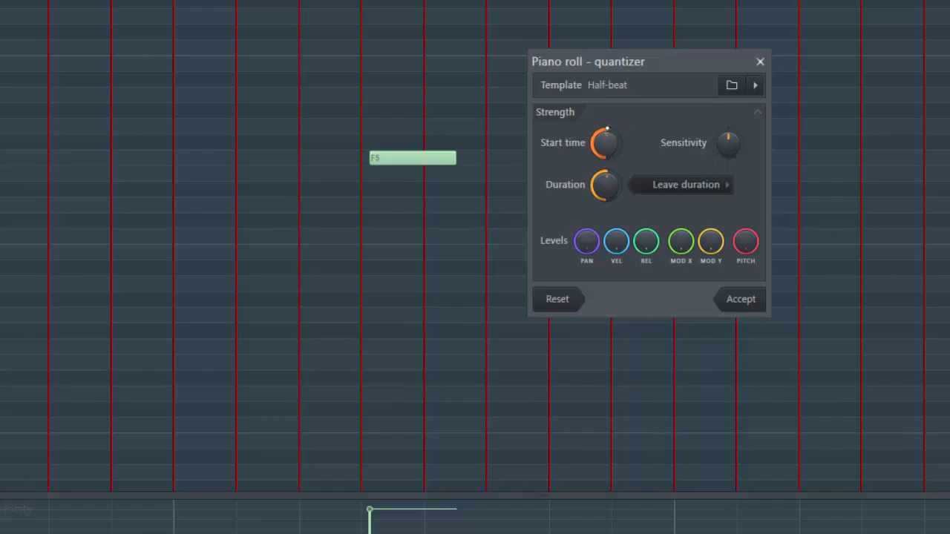
{"action": "left_click_drag", "start_coordinate": [605, 143], "coordinate": [606, 156]}
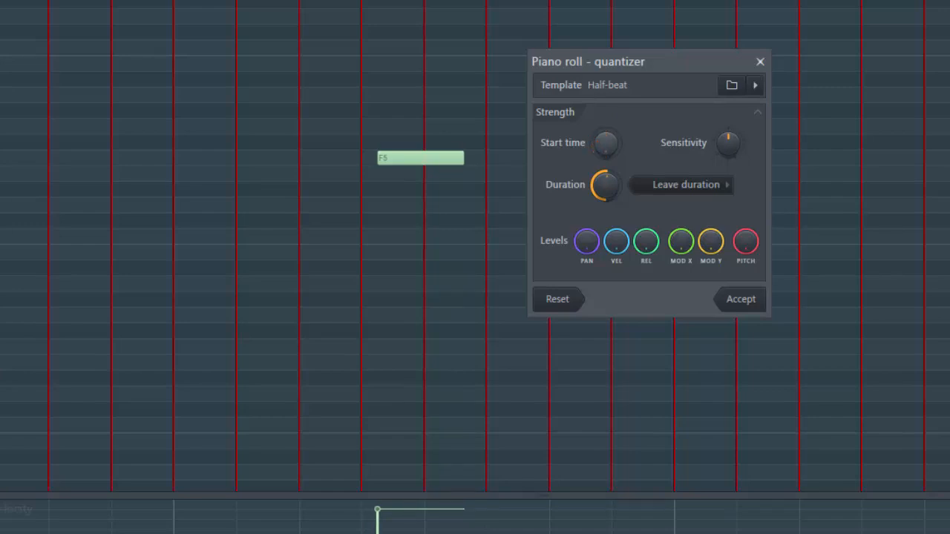
{"action": "left_click_drag", "start_coordinate": [606, 142], "coordinate": [606, 126]}
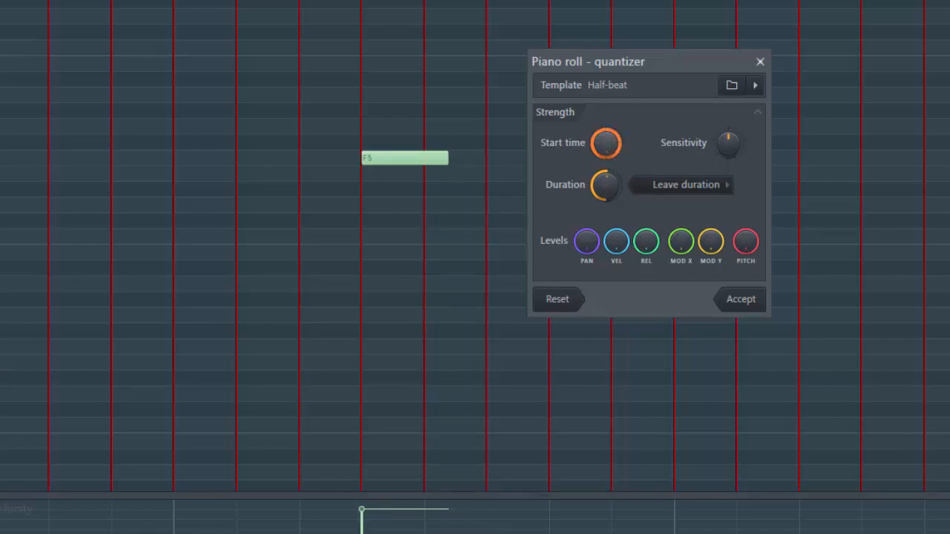
{"action": "left_click_drag", "start_coordinate": [605, 143], "coordinate": [606, 133]}
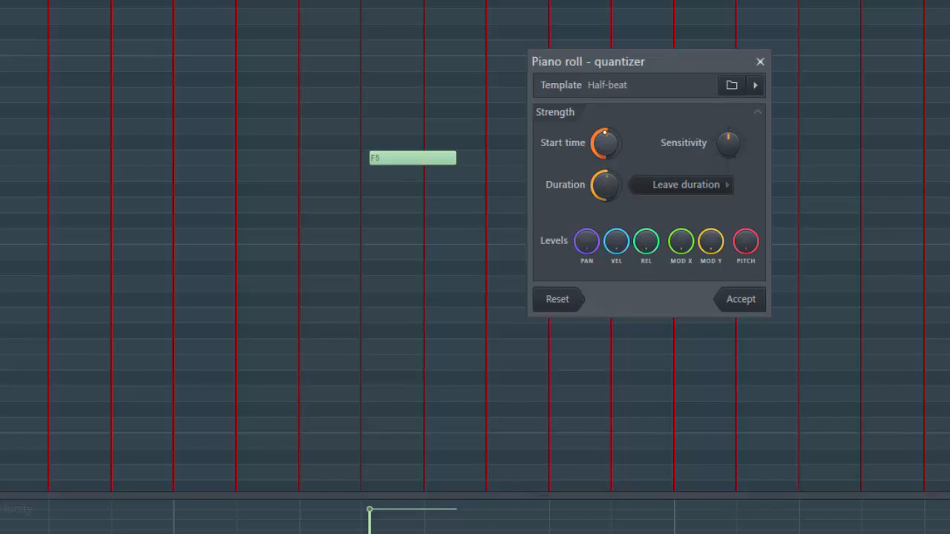
{"action": "left_click_drag", "start_coordinate": [605, 142], "coordinate": [605, 119]}
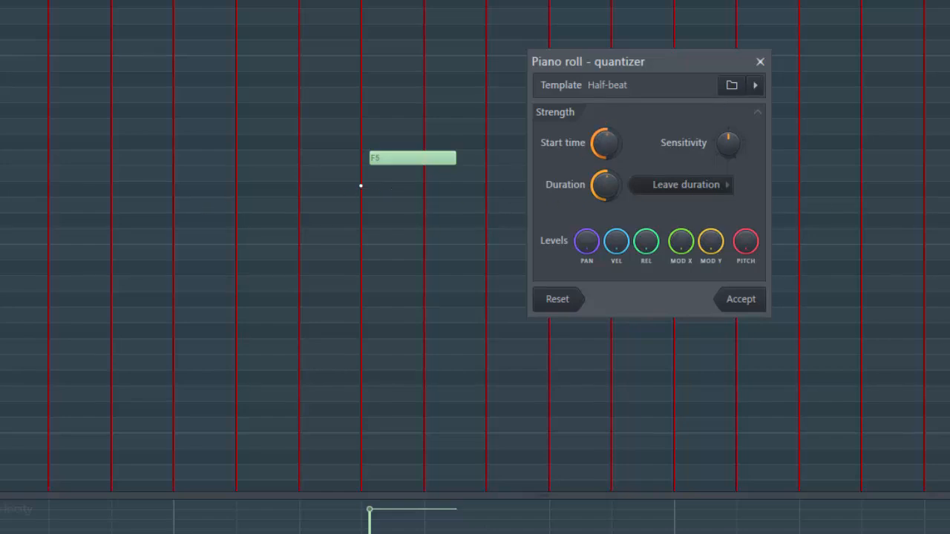
{"action": "left_click_drag", "start_coordinate": [605, 143], "coordinate": [616, 151]}
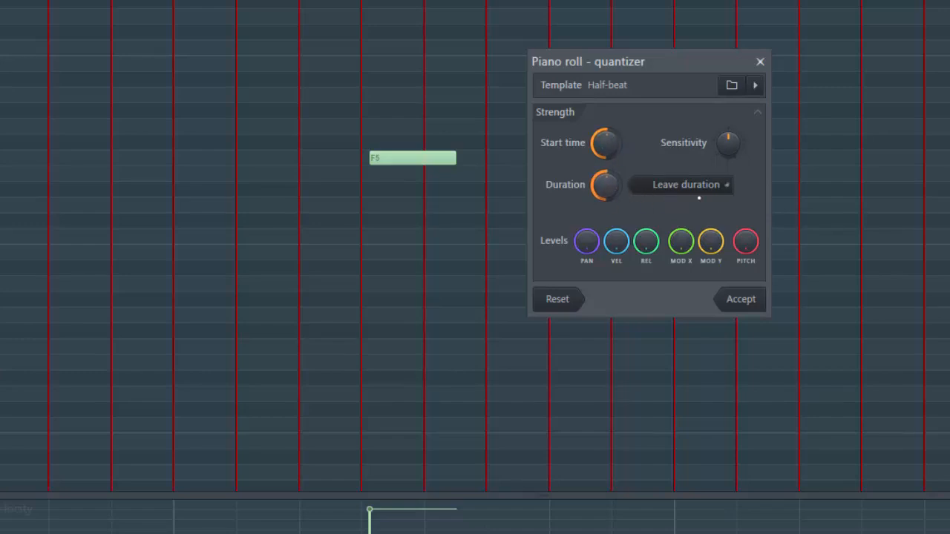
{"action": "left_click_drag", "start_coordinate": [606, 184], "coordinate": [612, 178]}
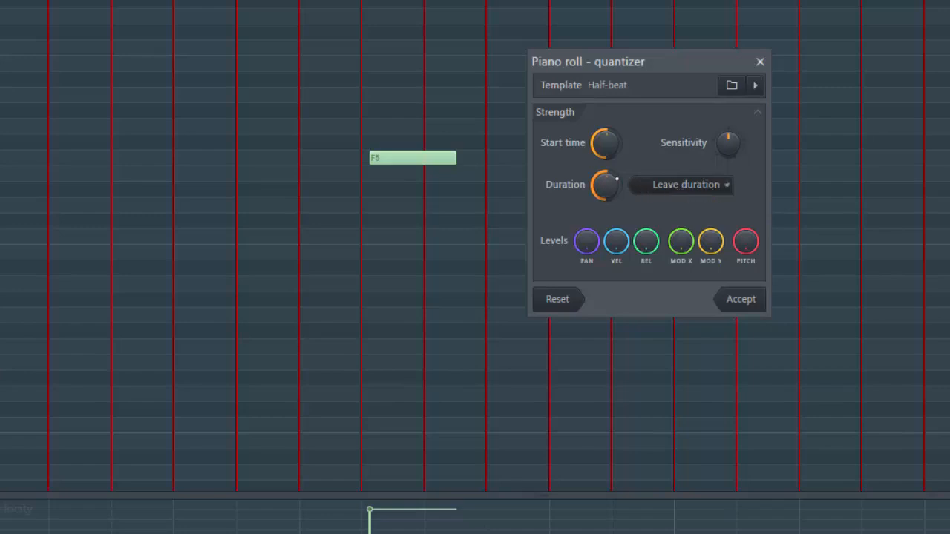
{"action": "left_click_drag", "start_coordinate": [607, 184], "coordinate": [607, 190]}
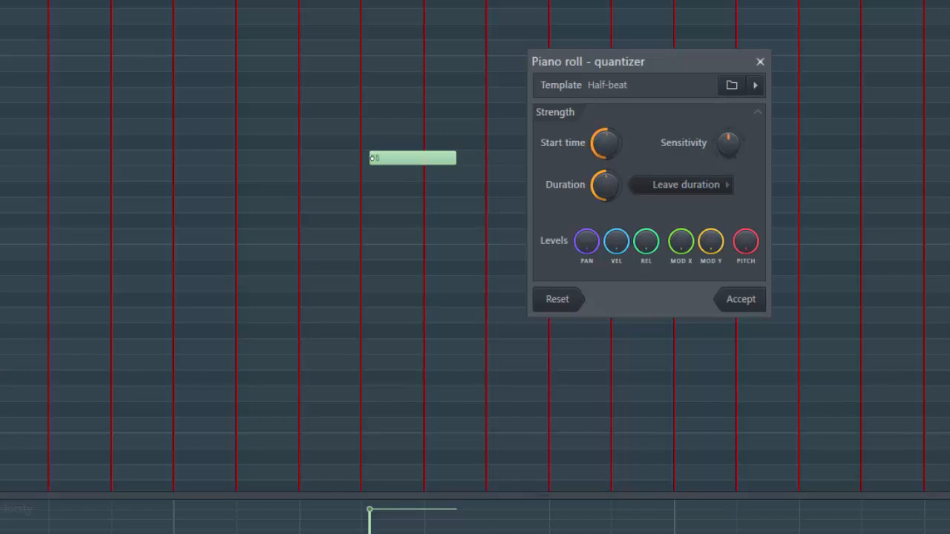
{"action": "left_click_drag", "start_coordinate": [607, 143], "coordinate": [601, 136]}
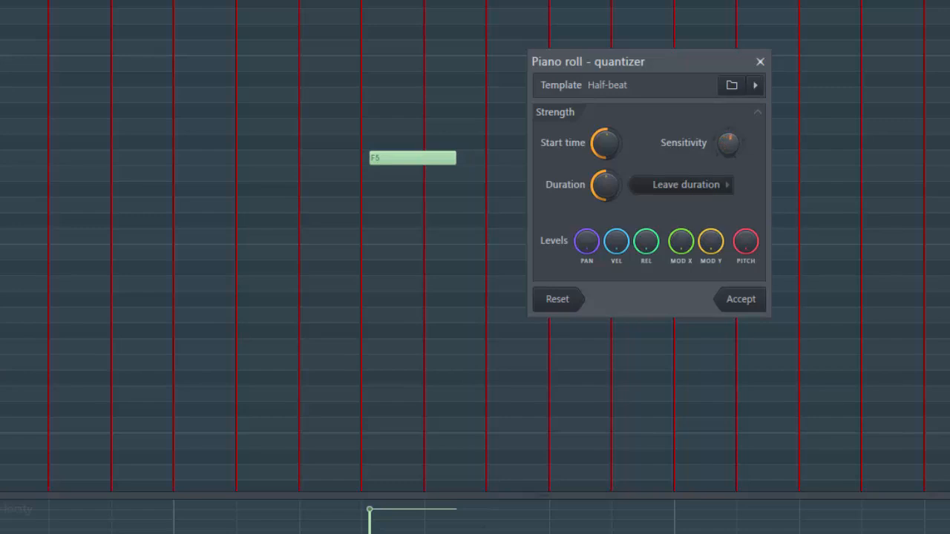
{"action": "left_click_drag", "start_coordinate": [728, 142], "coordinate": [730, 136]}
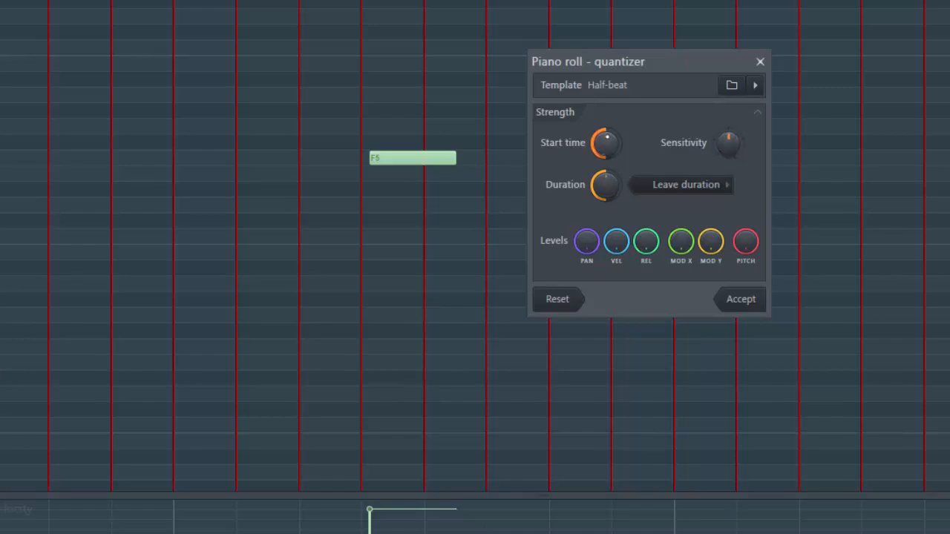
{"action": "left_click_drag", "start_coordinate": [605, 142], "coordinate": [605, 134]}
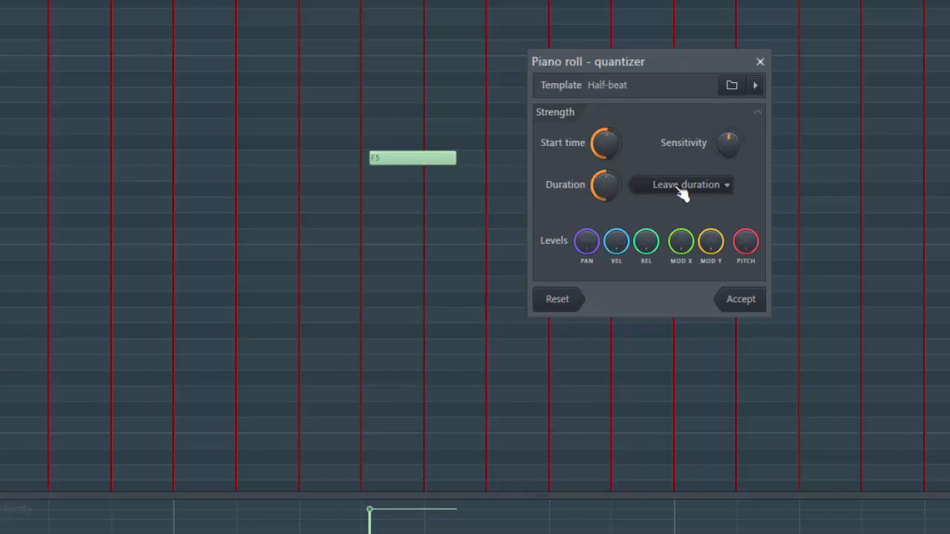
{"action": "mouse_move", "coordinate": [701, 192]}
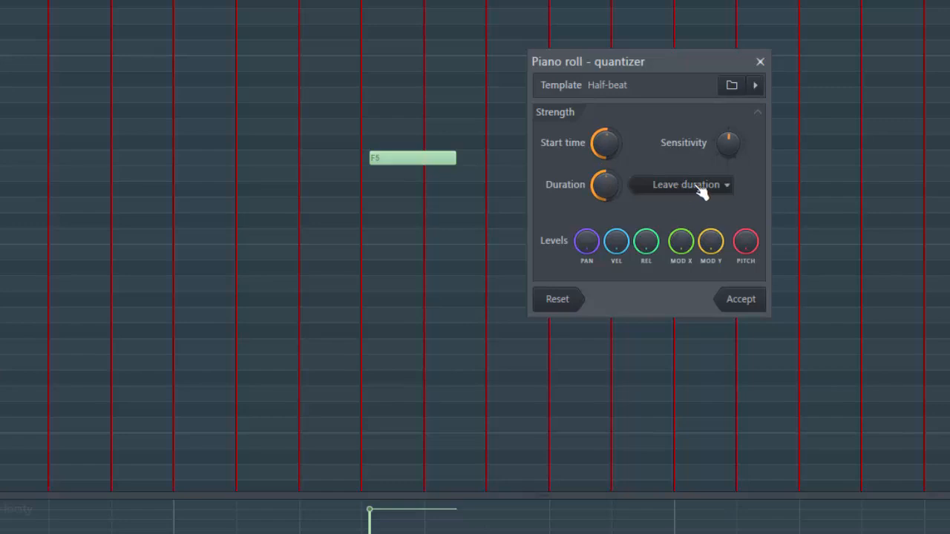
- Try Leave end time with the Duration knob, then switch to Quantize duration
{"action": "left_click", "coordinate": [681, 184]}
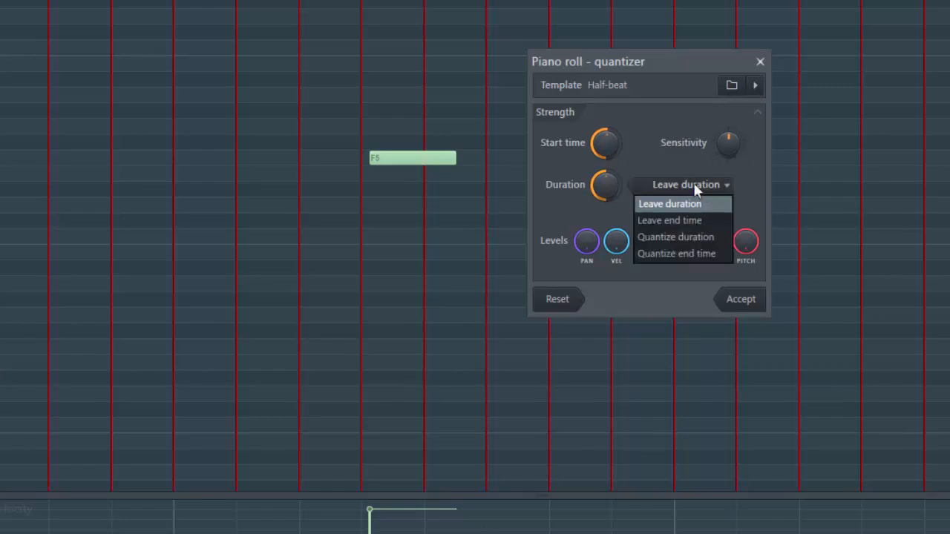
{"action": "mouse_move", "coordinate": [690, 220]}
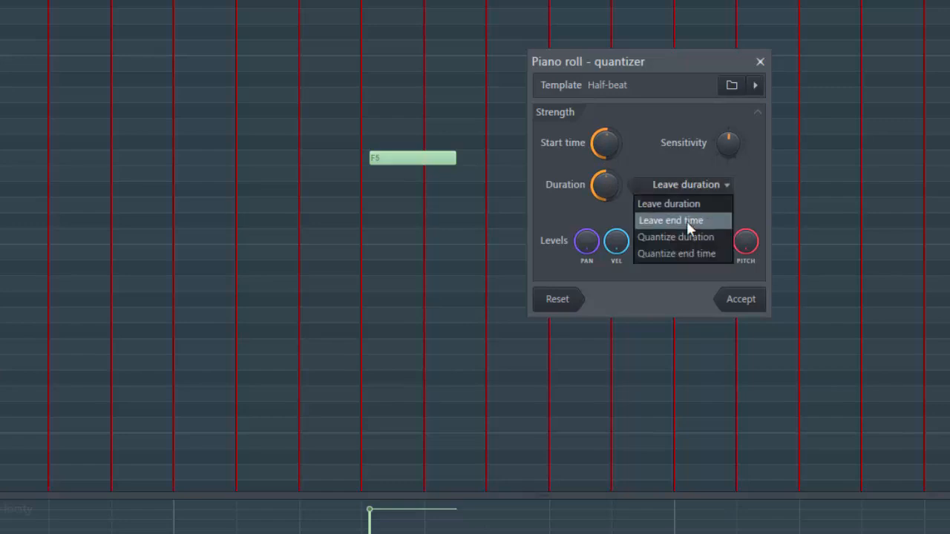
{"action": "left_click", "coordinate": [670, 220]}
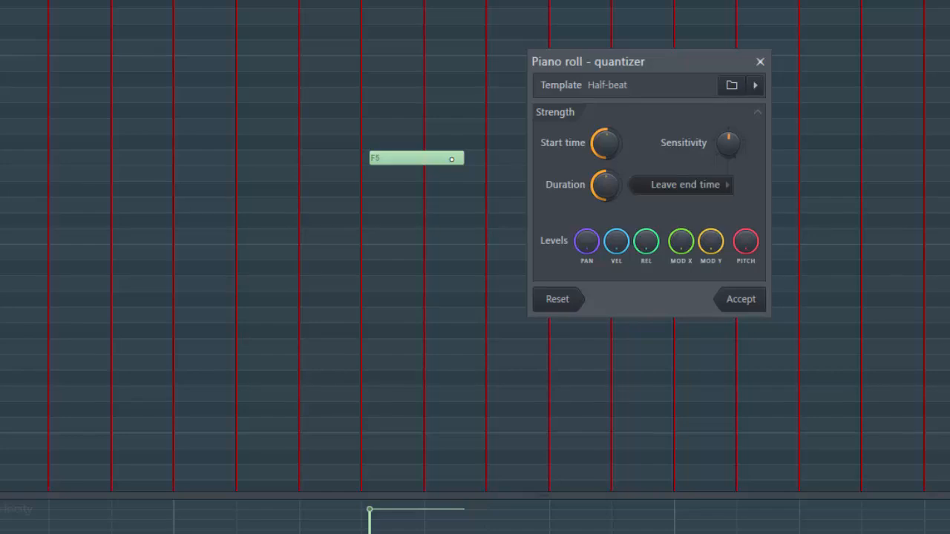
{"action": "left_click_drag", "start_coordinate": [606, 184], "coordinate": [606, 178]}
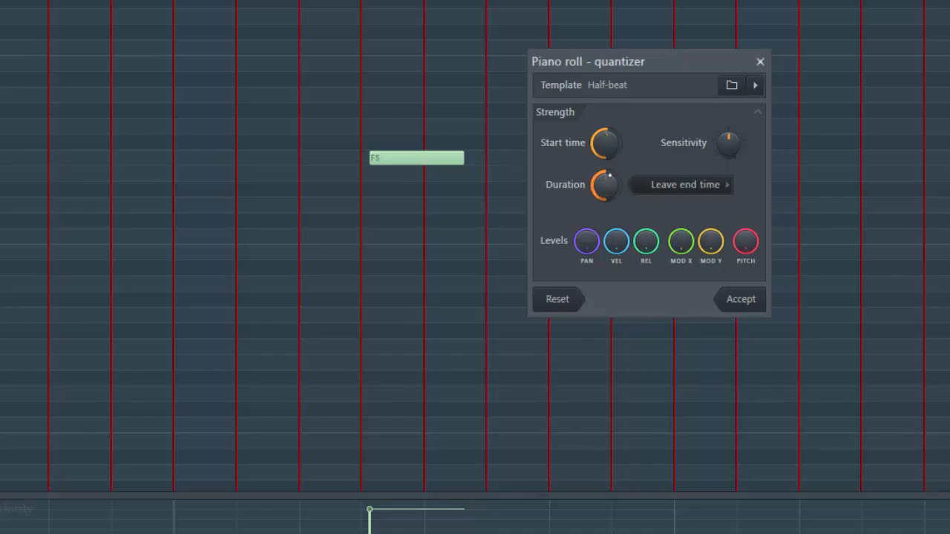
{"action": "left_click", "coordinate": [680, 184]}
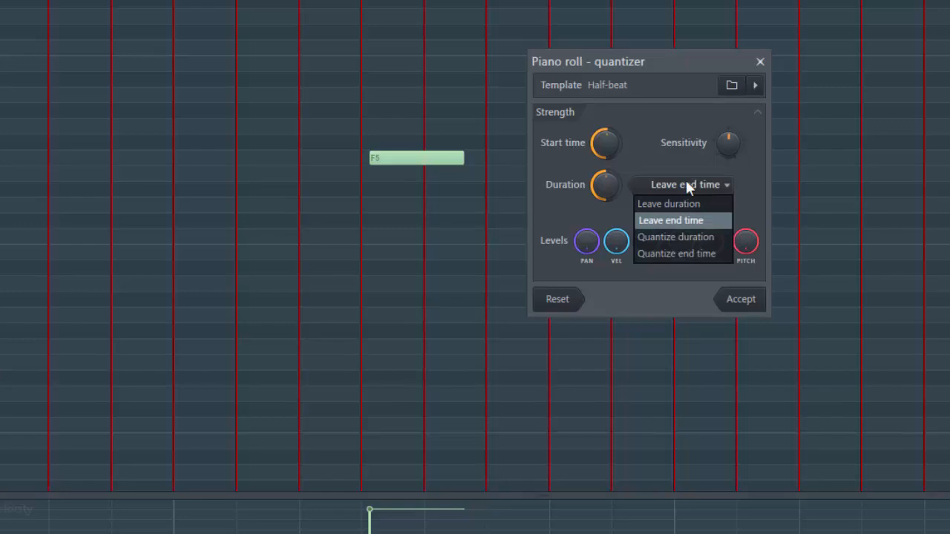
{"action": "left_click", "coordinate": [675, 238]}
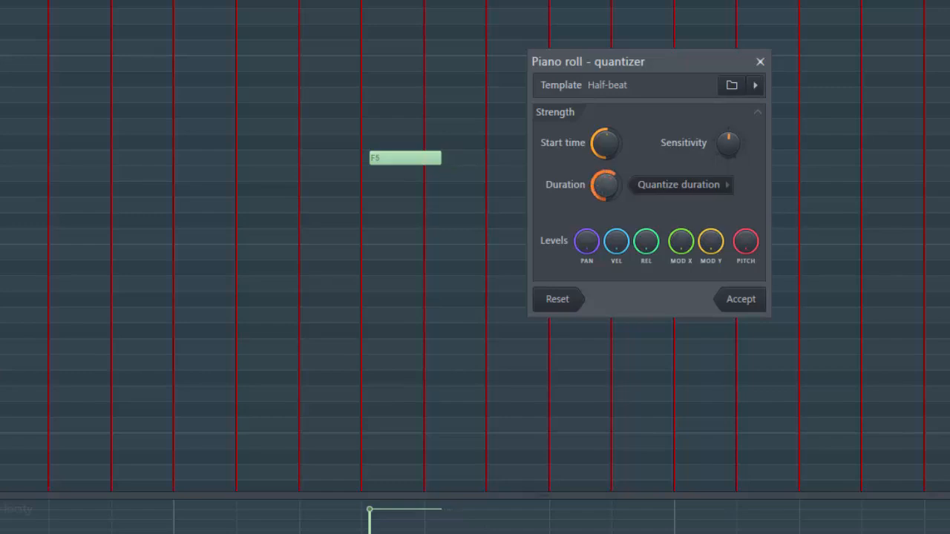
- Raise the Duration quantize strength to full so the F5 note shortens further
{"action": "left_click_drag", "start_coordinate": [605, 184], "coordinate": [606, 178]}
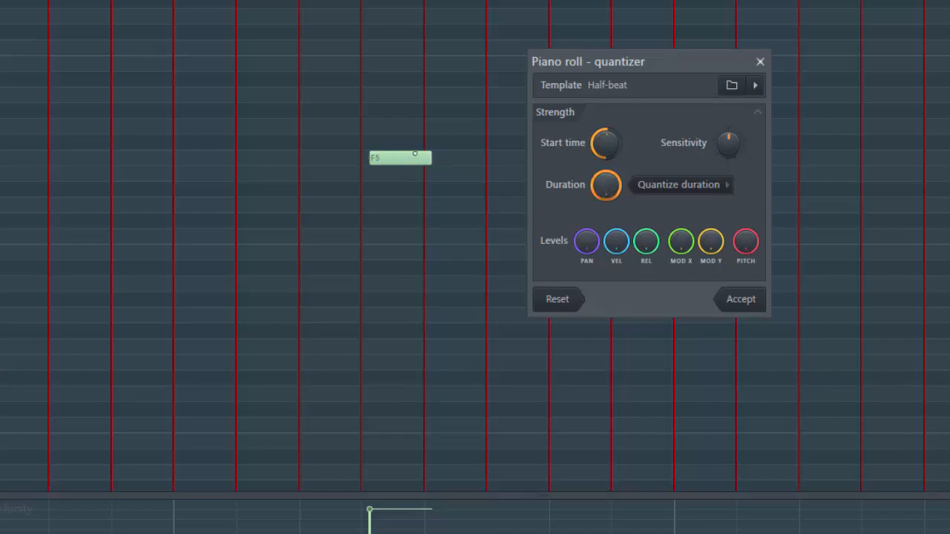
{"action": "mouse_move", "coordinate": [713, 195]}
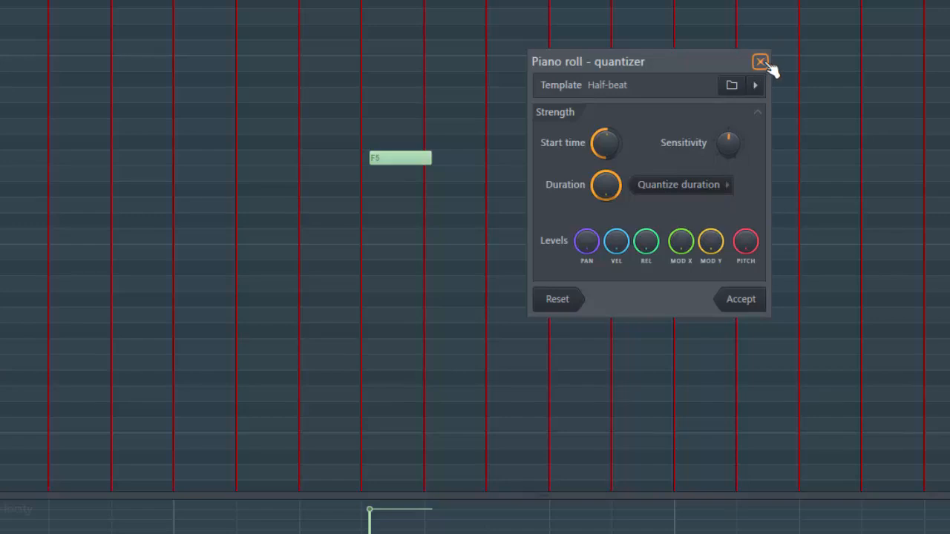
- Close the Quantizer dialog without accepting its changes
{"action": "left_click", "coordinate": [760, 62]}
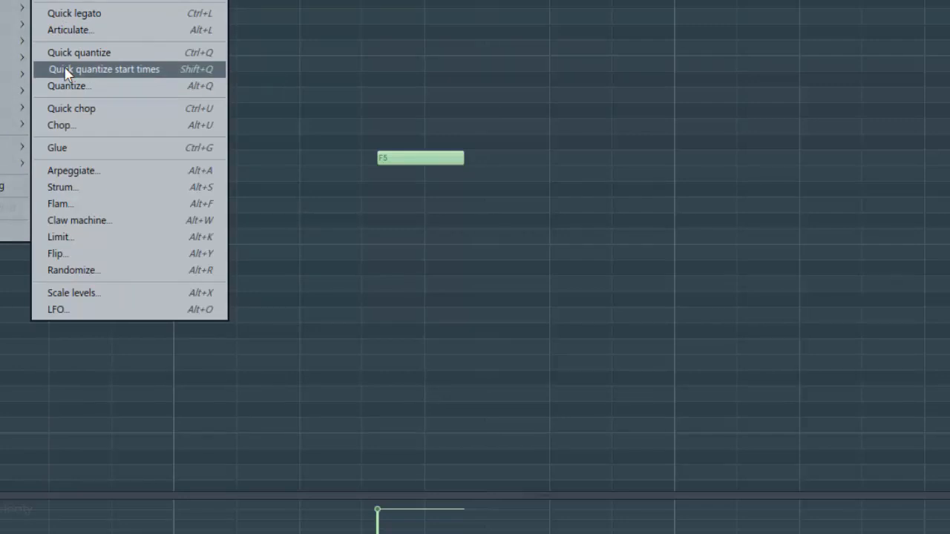